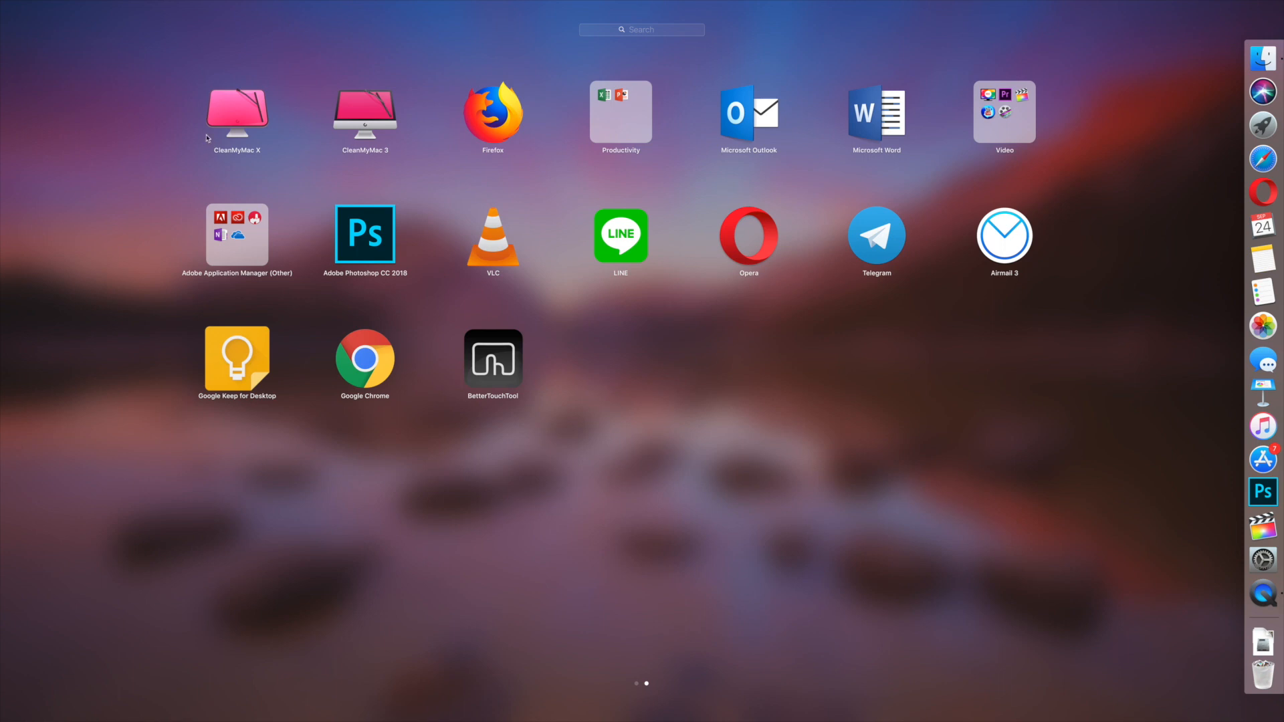
mouse_move(257, 128)
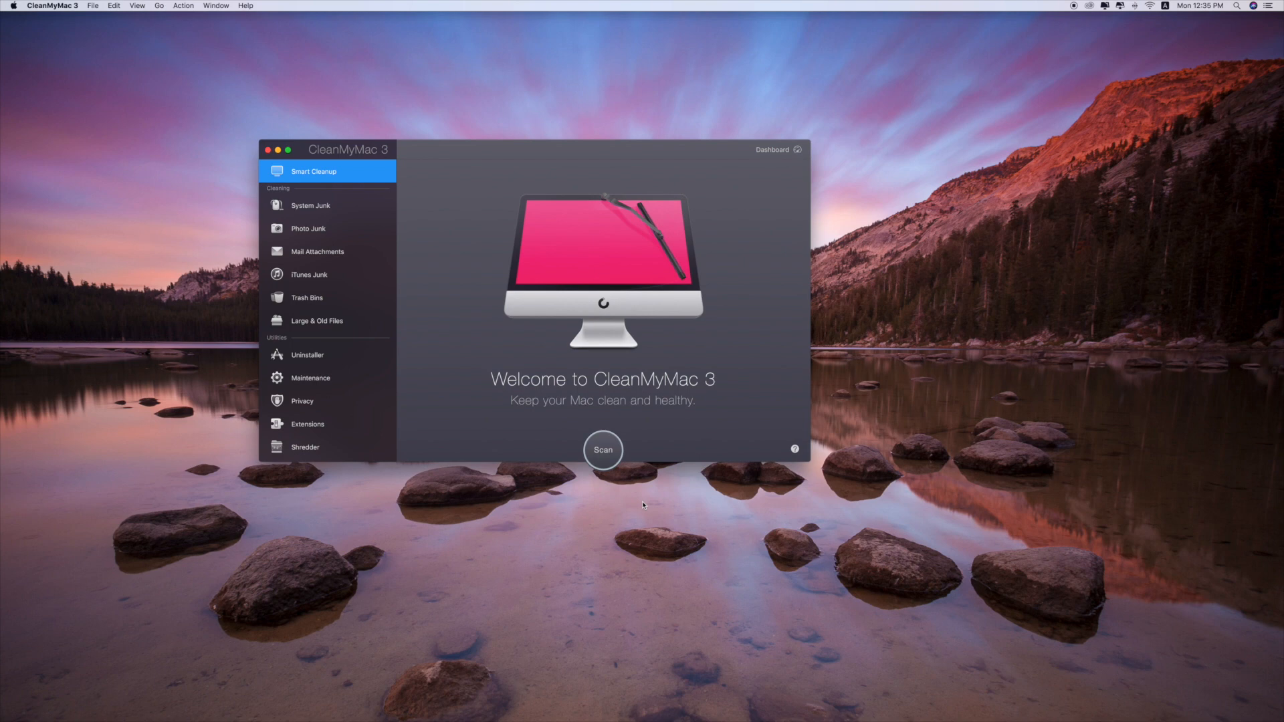
Run CleanMyMac 3's Smart Cleanup scan, finding 2.86 GB including 2.81 GB system junk.
click(603, 449)
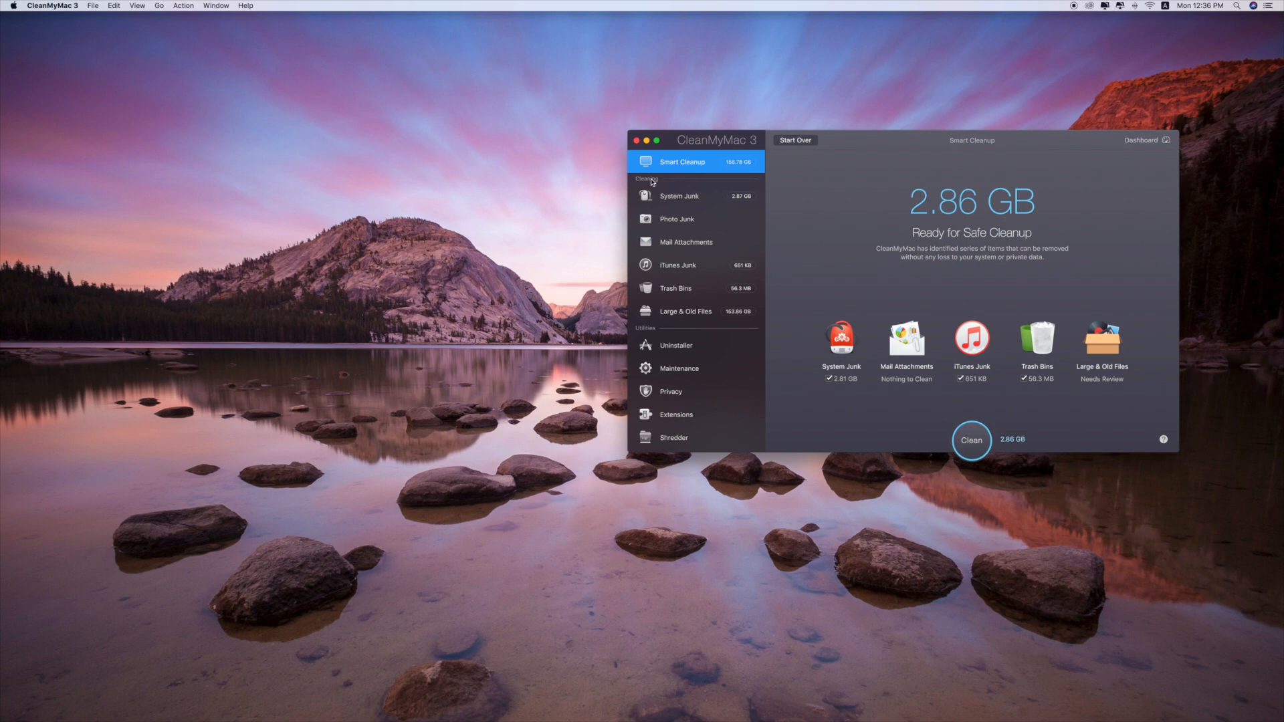
mouse_move(731, 168)
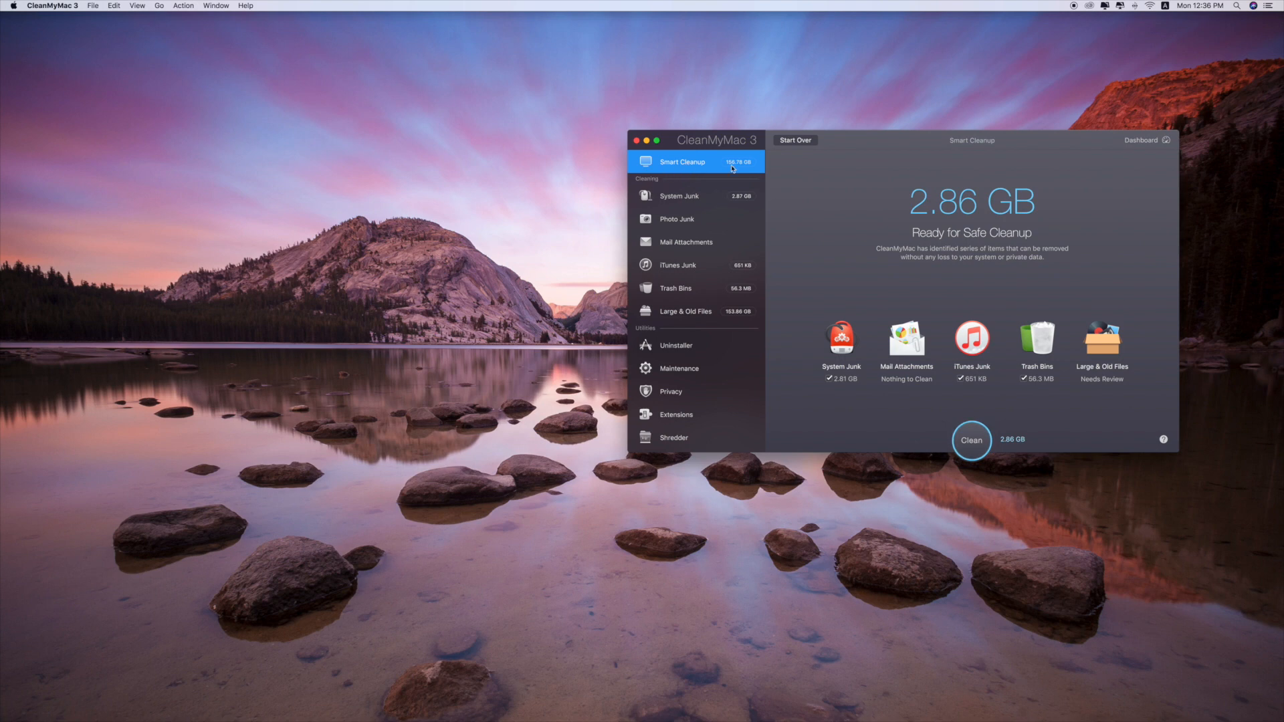
mouse_move(732, 168)
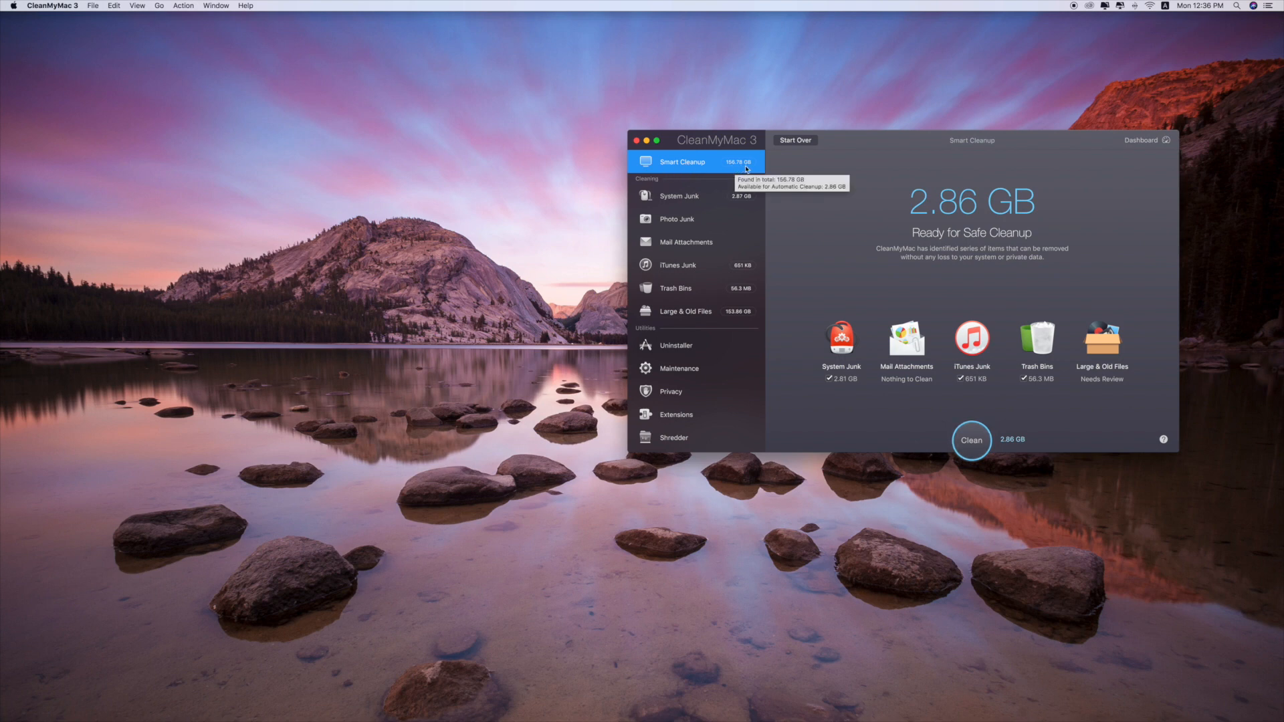
mouse_move(963, 359)
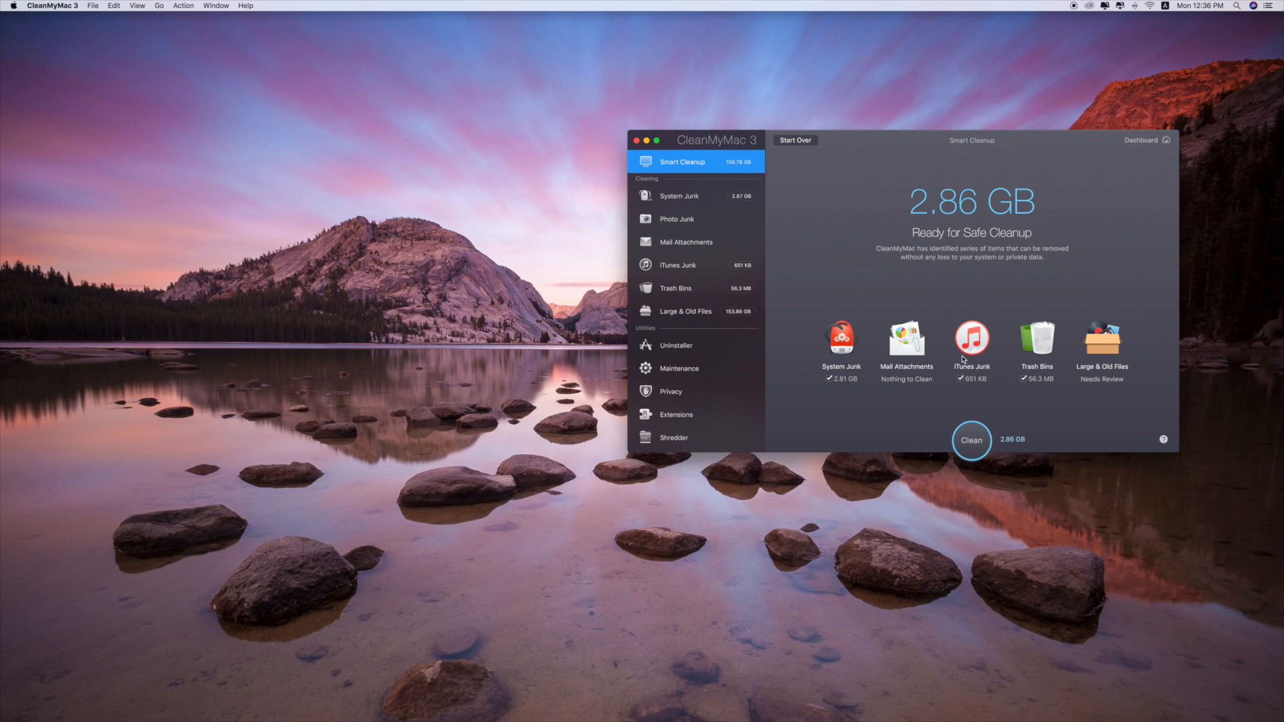
mouse_move(934, 210)
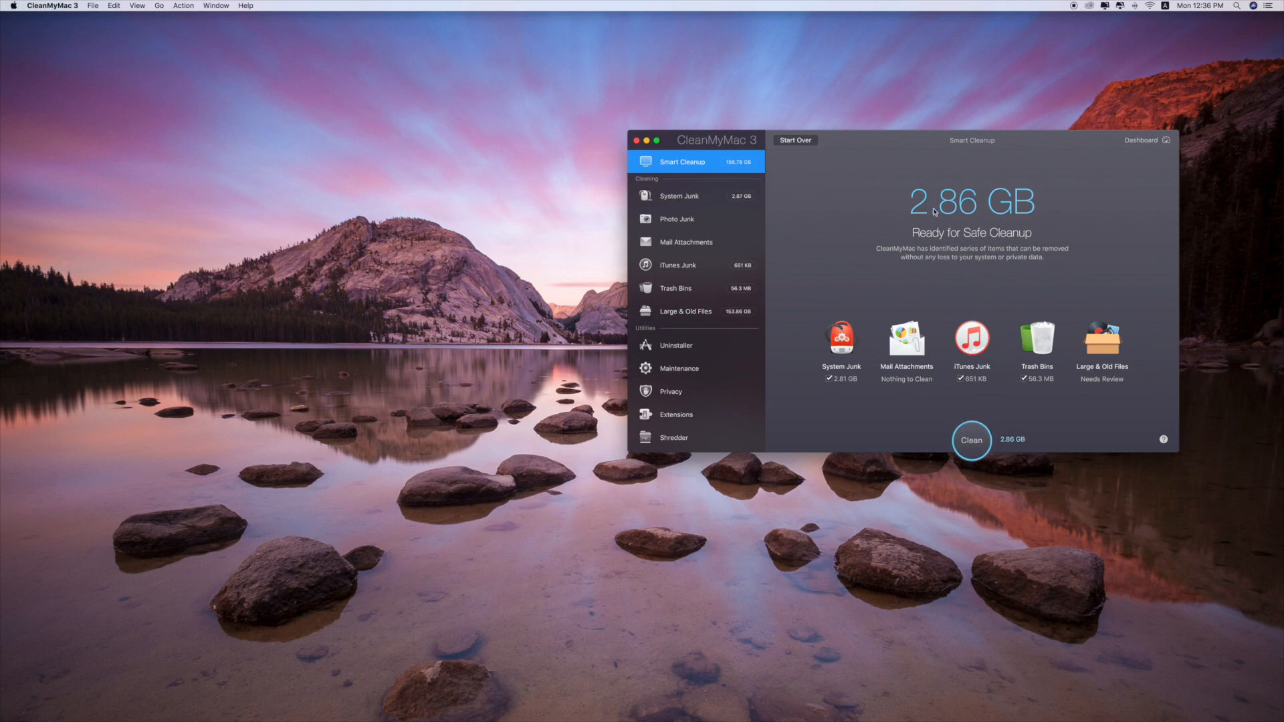
mouse_move(1107, 480)
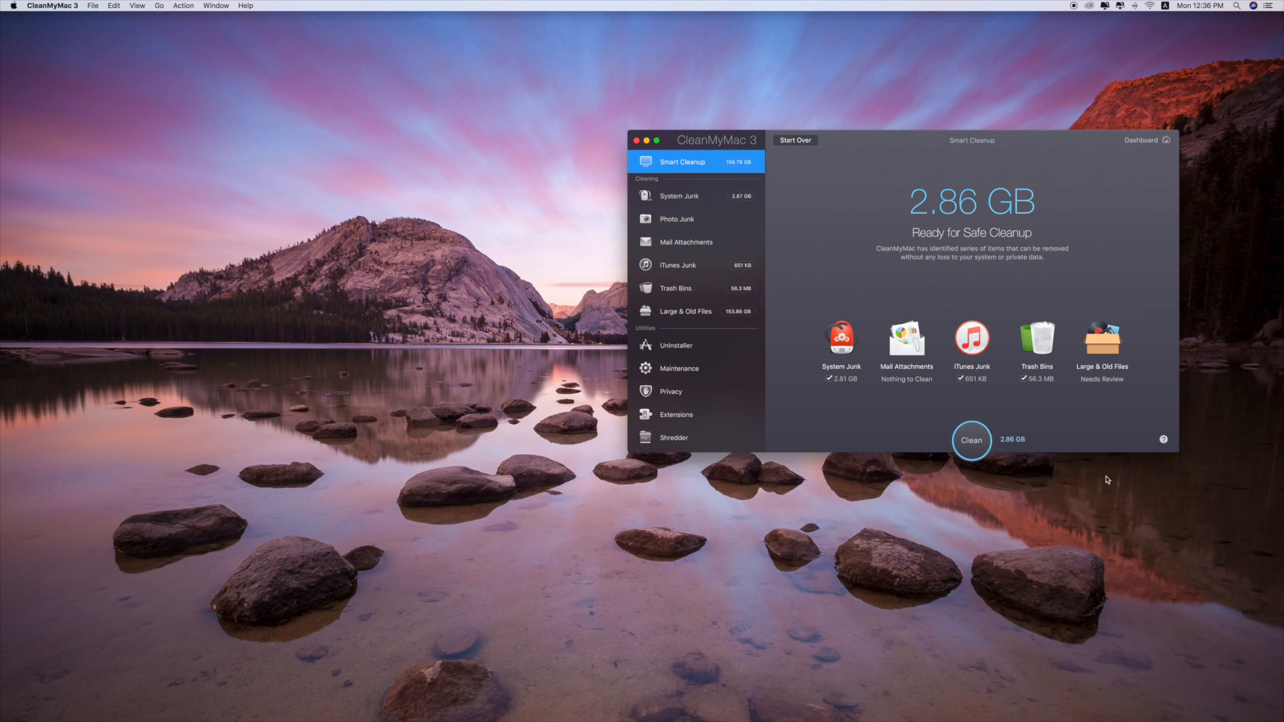
mouse_move(1010, 445)
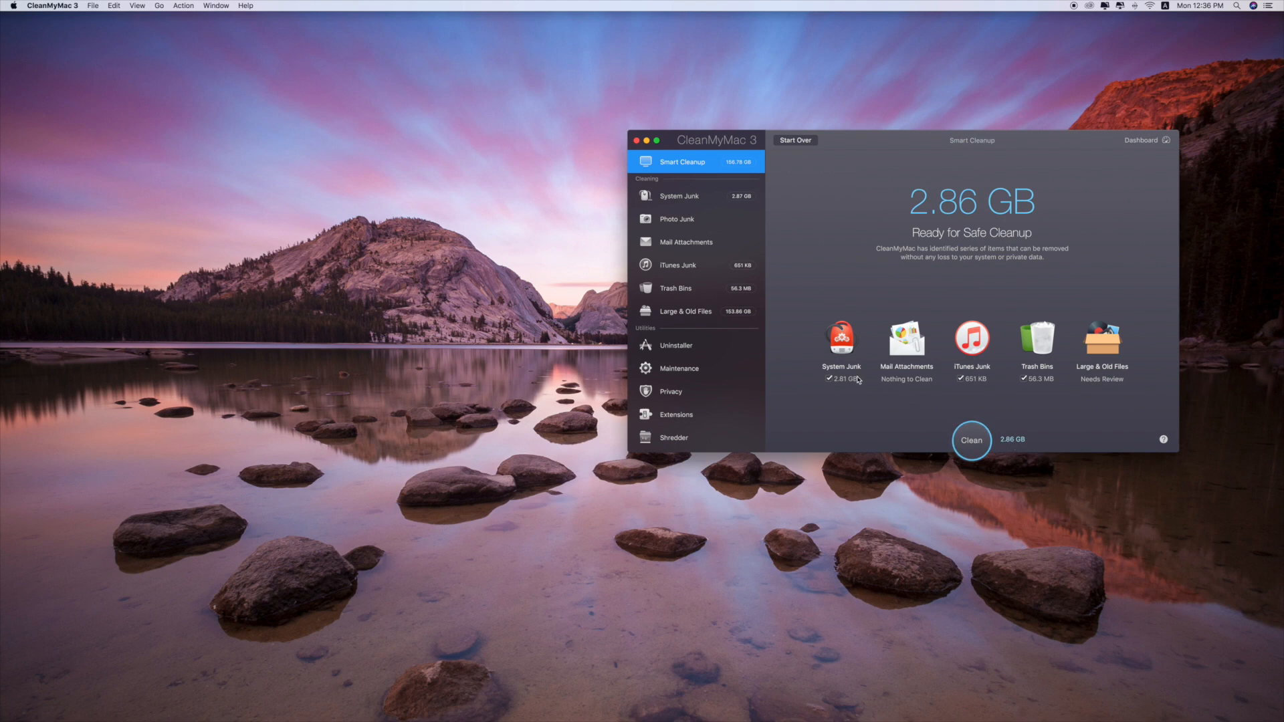
mouse_move(834, 371)
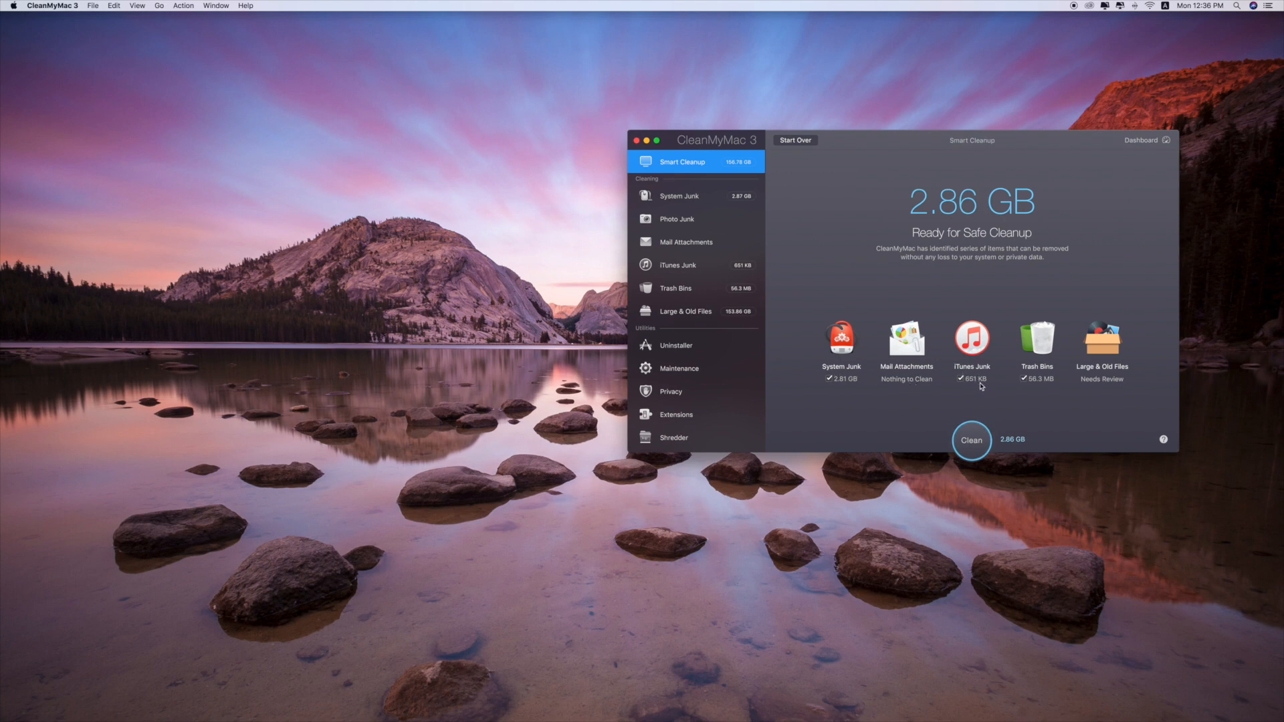
mouse_move(1130, 385)
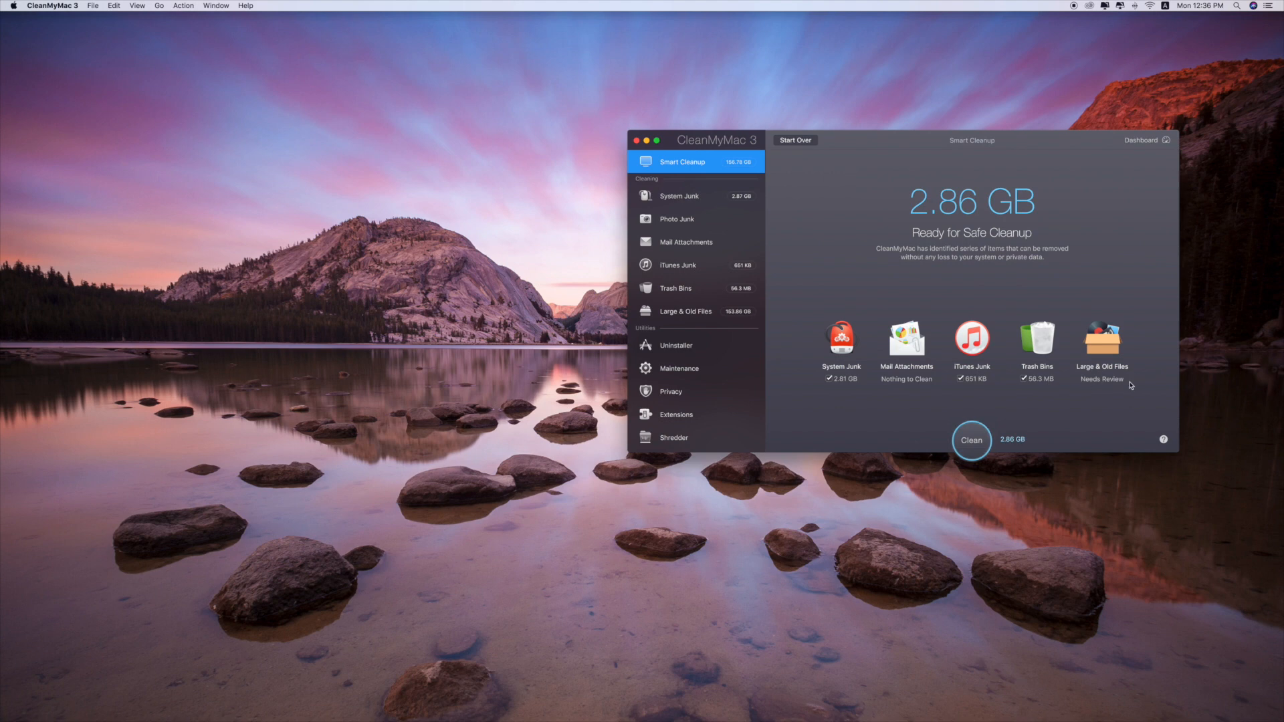
mouse_move(1126, 381)
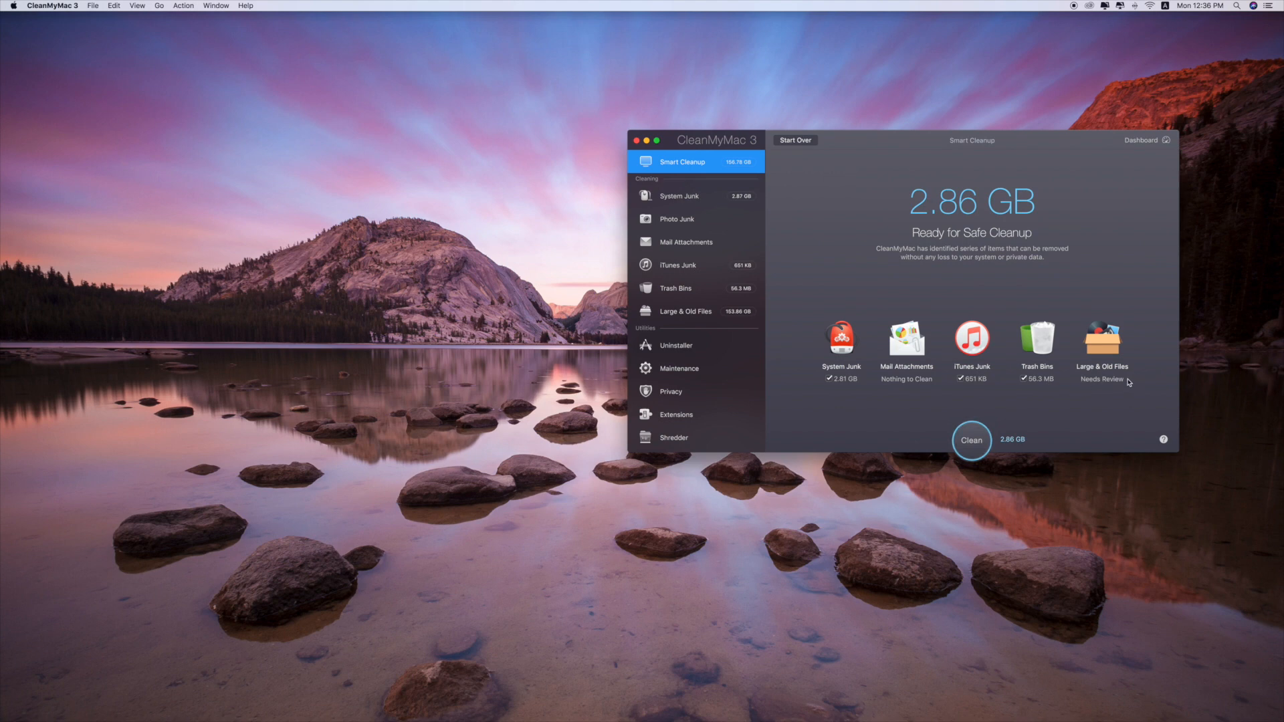
mouse_move(740, 196)
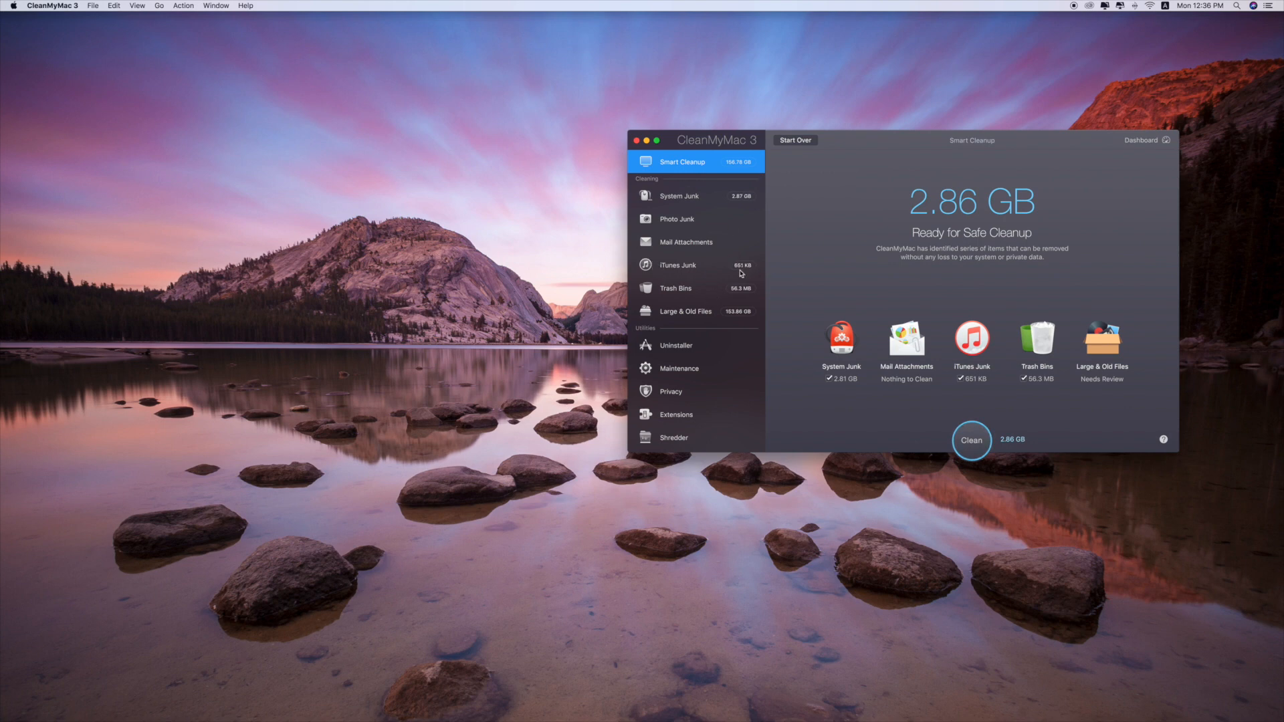
mouse_move(742, 301)
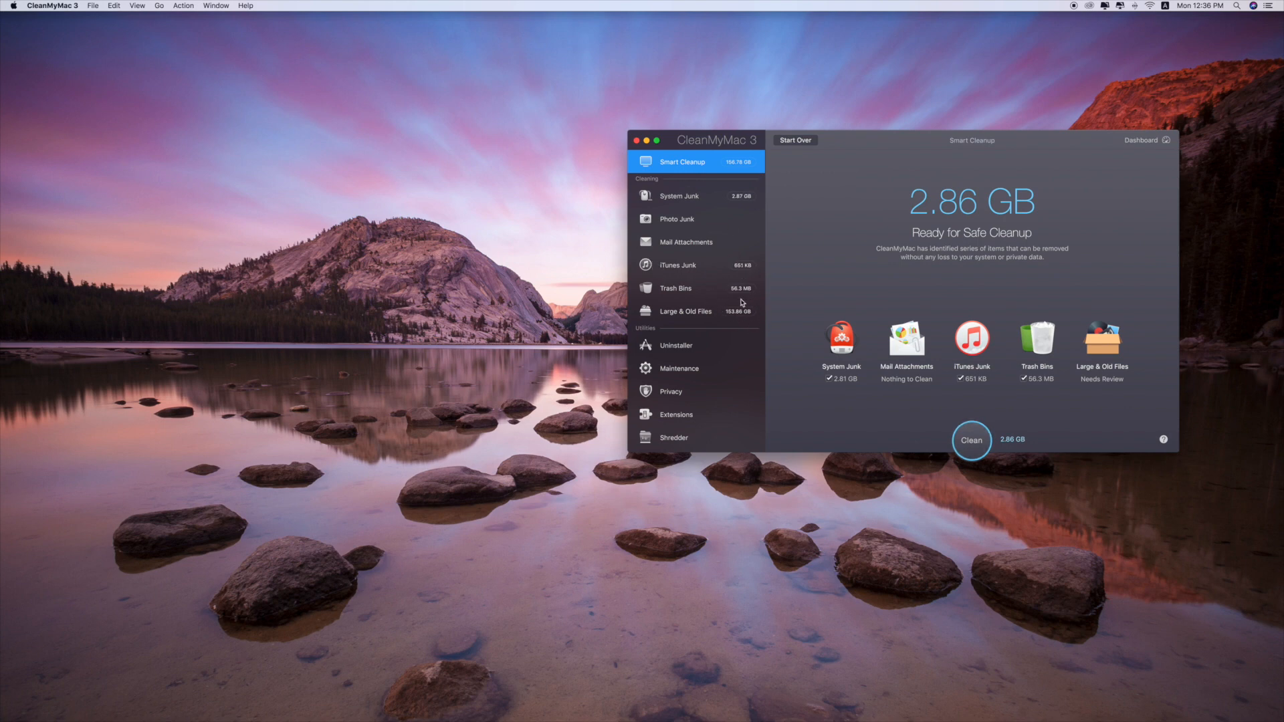
mouse_move(745, 285)
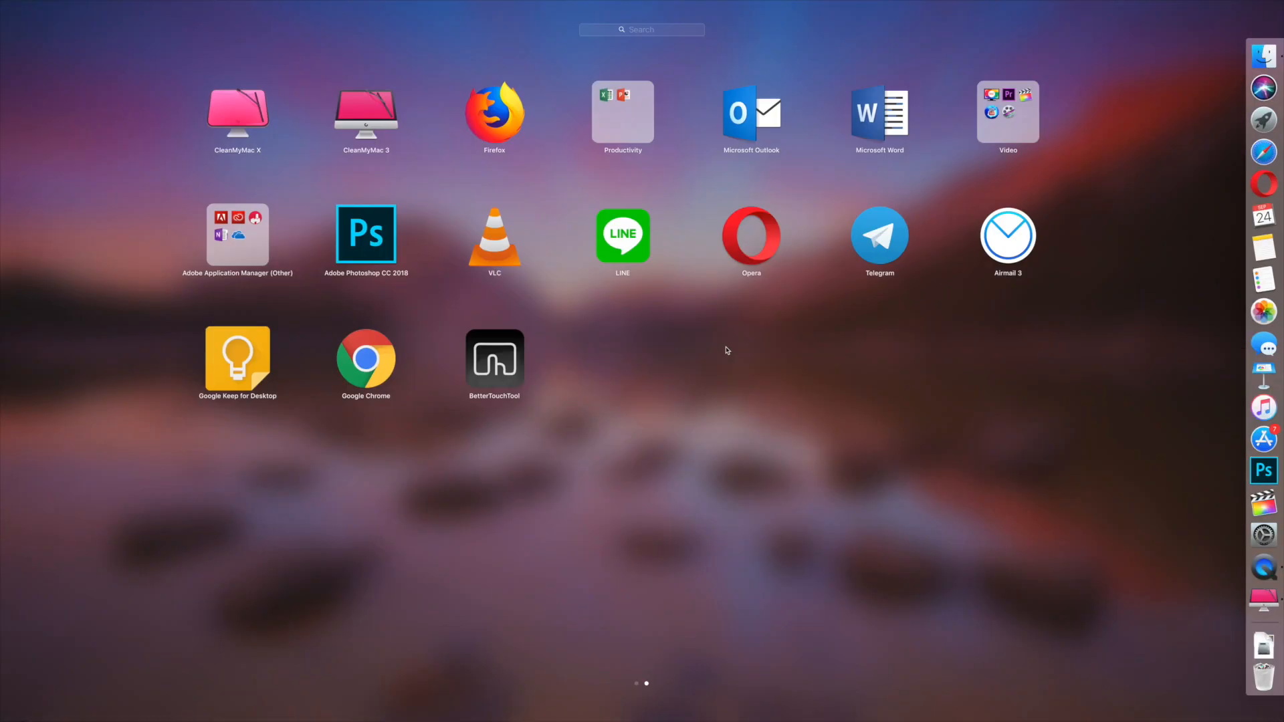
Launch CleanMyMac X from Launchpad beside the CleanMyMac 3 results window.
click(366, 111)
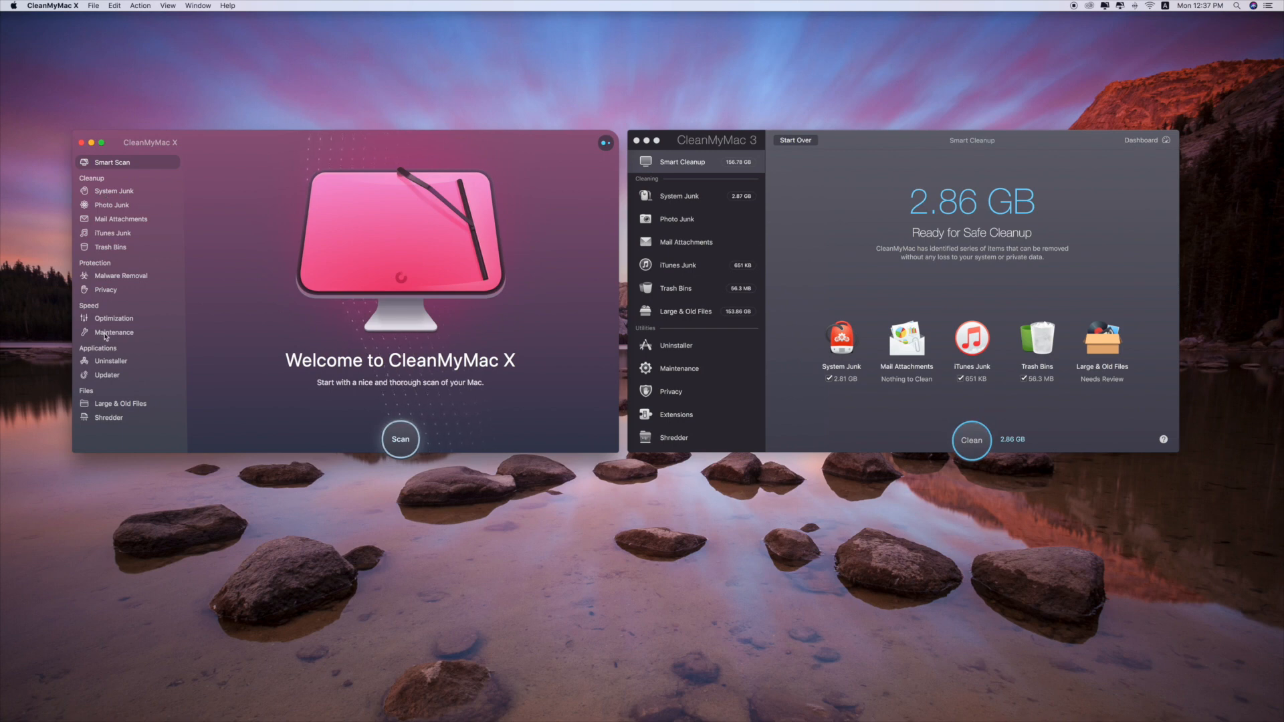
mouse_move(114, 306)
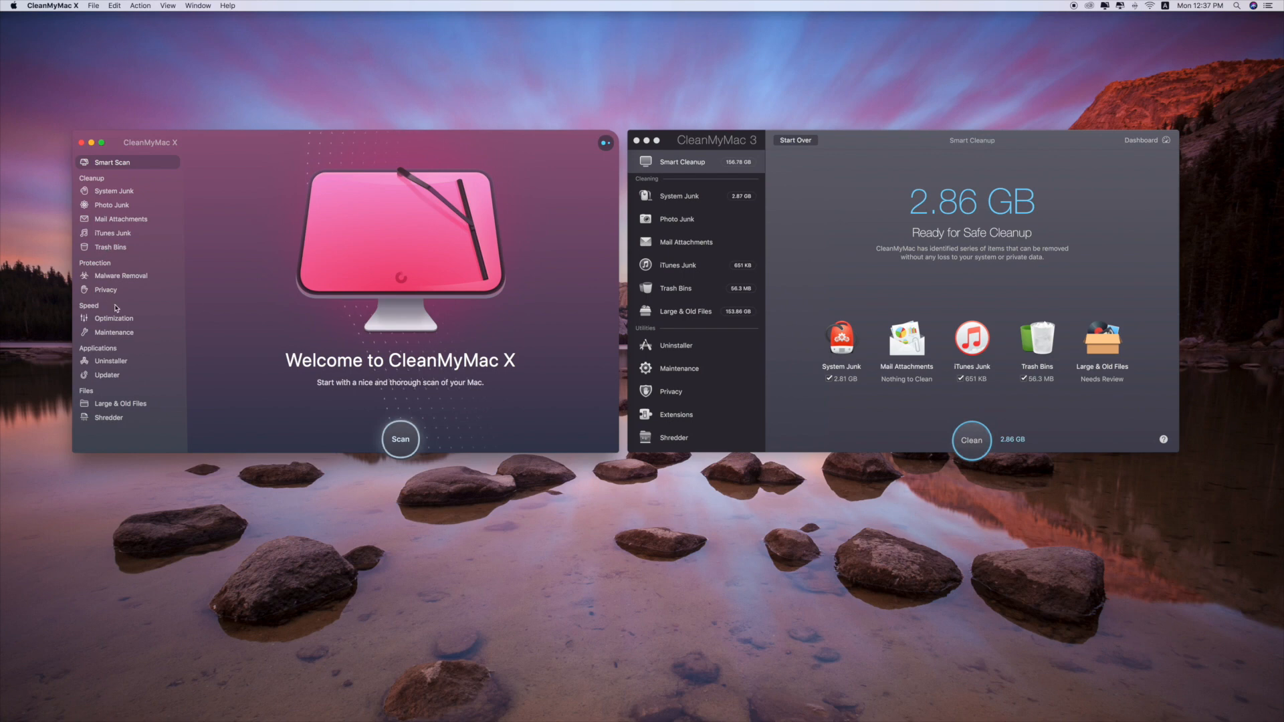
mouse_move(114, 291)
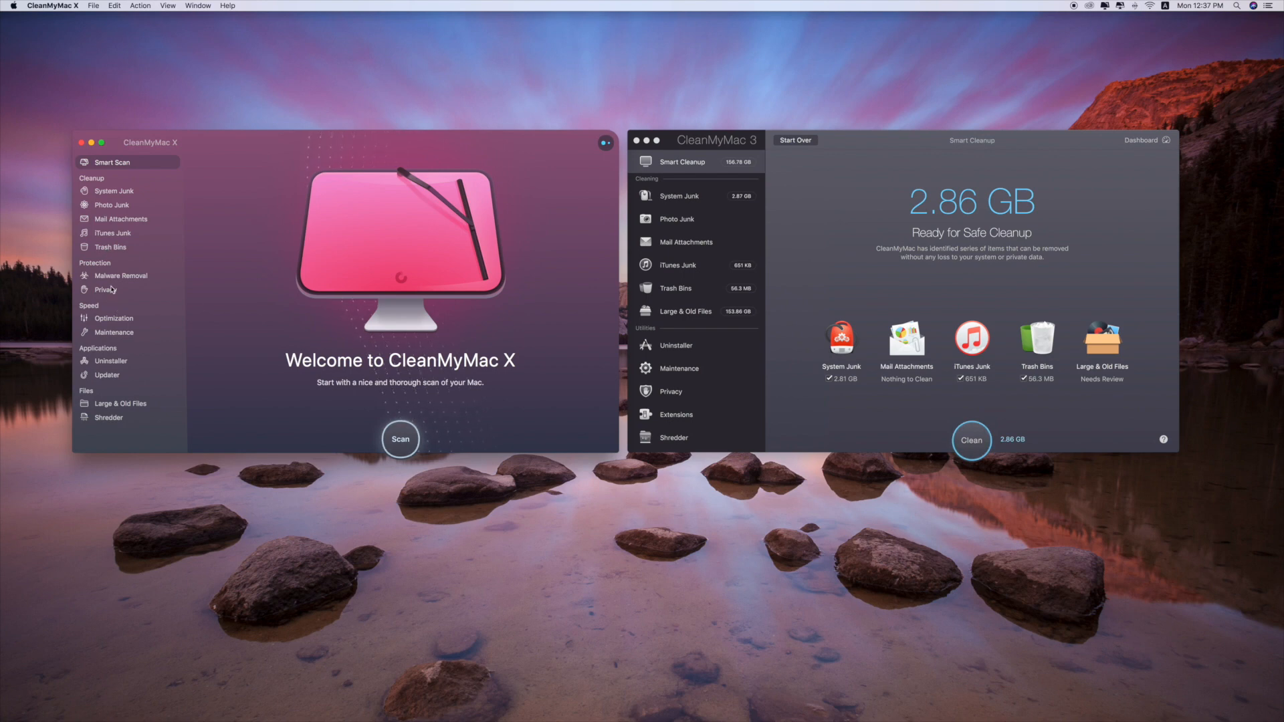
mouse_move(114, 219)
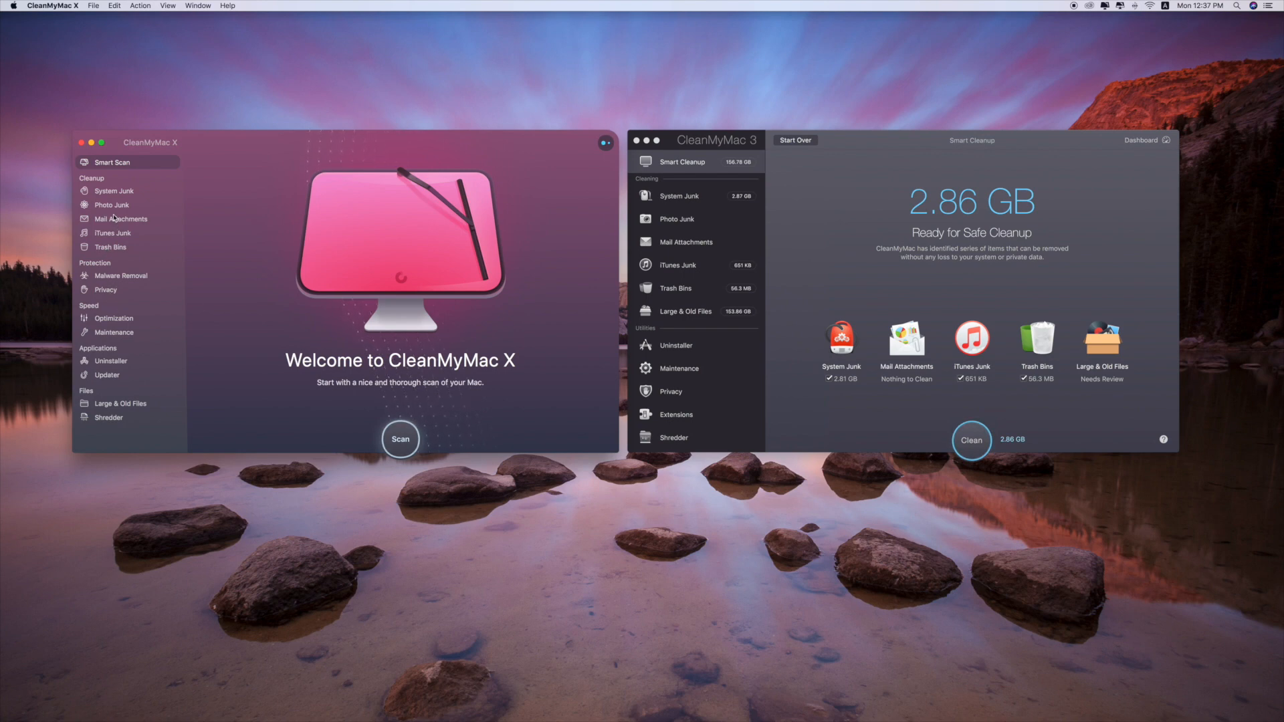
mouse_move(393, 470)
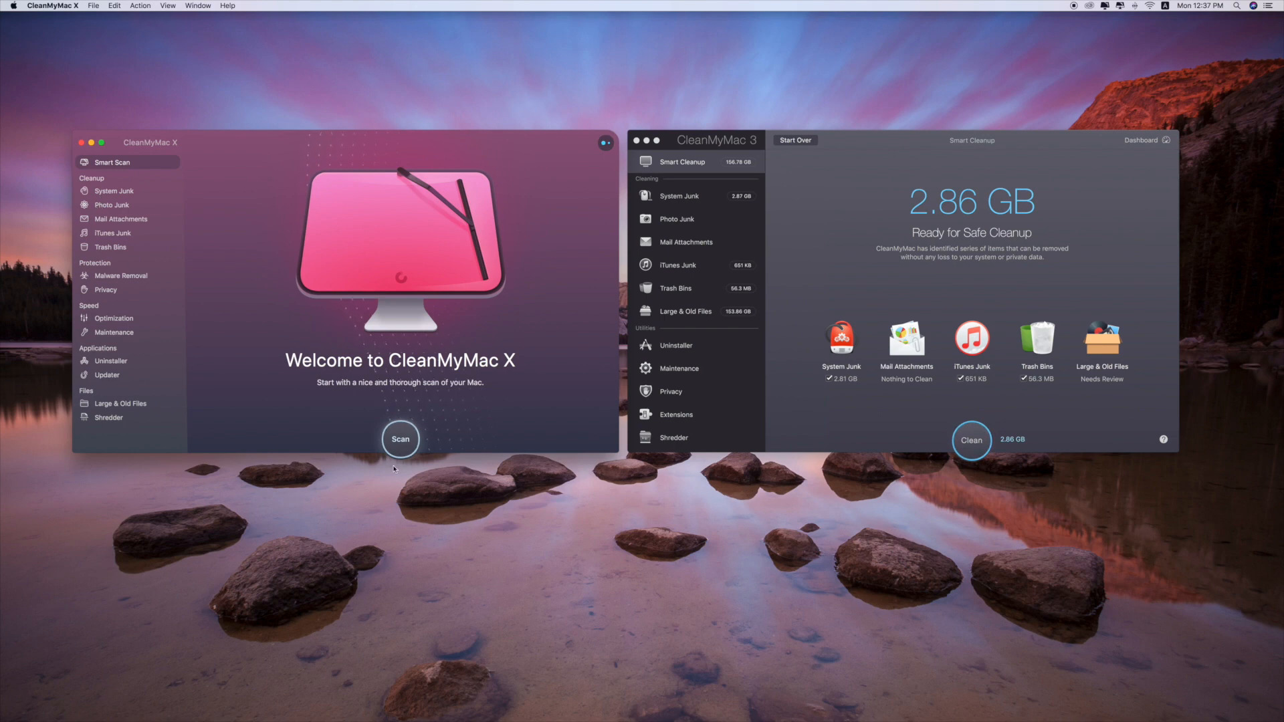
Start CleanMyMac X's Smart Scan from the welcome screen.
click(398, 438)
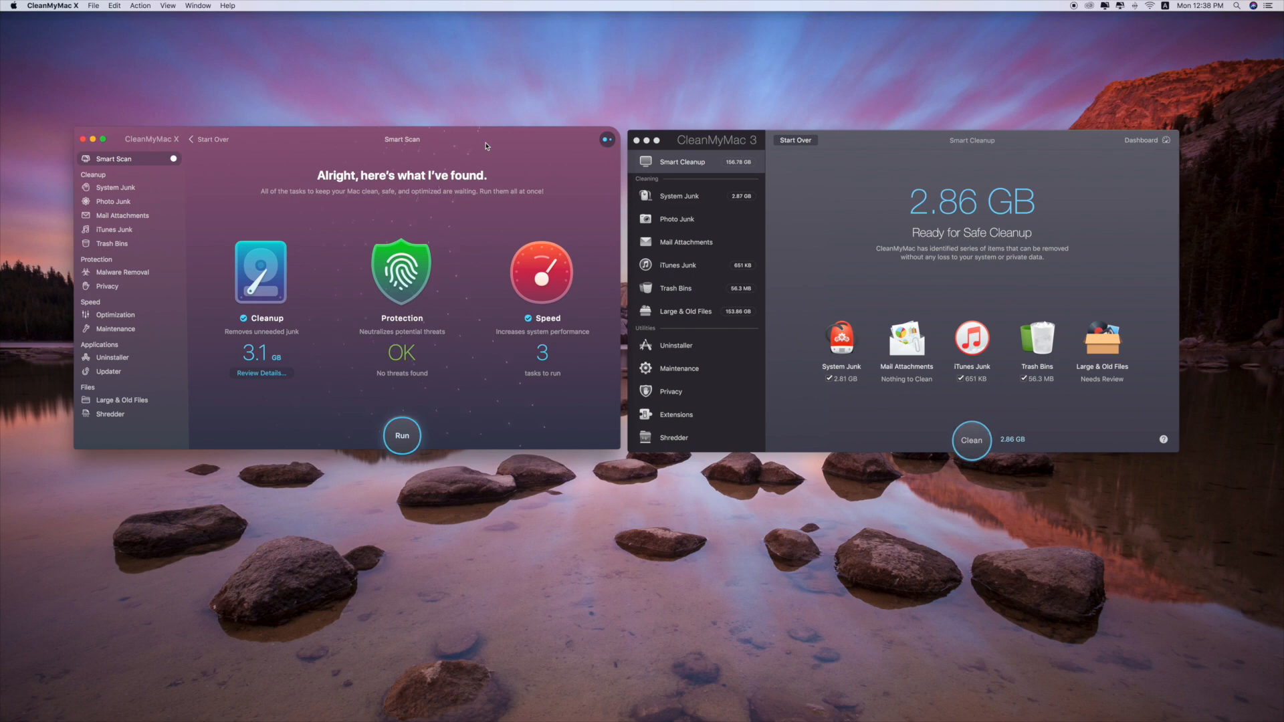
mouse_move(260, 361)
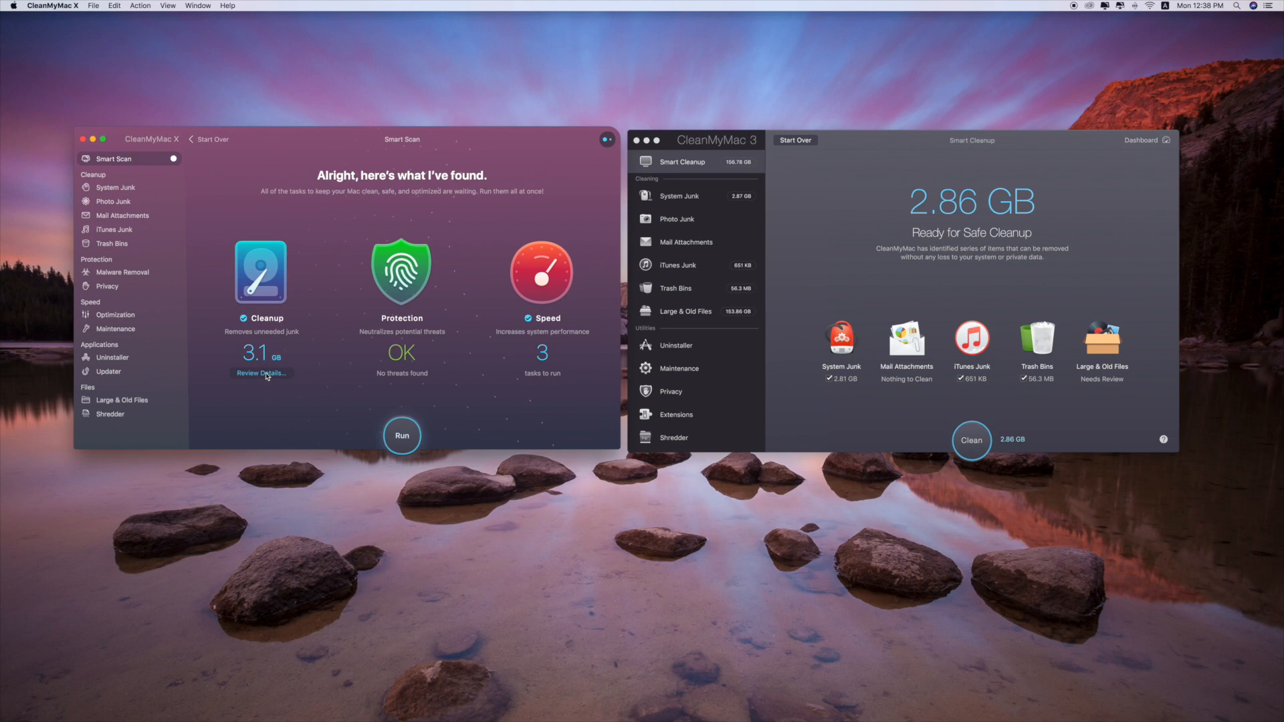
Review the details of CleanMyMac X's 3.1 GB Cleanup result.
click(261, 373)
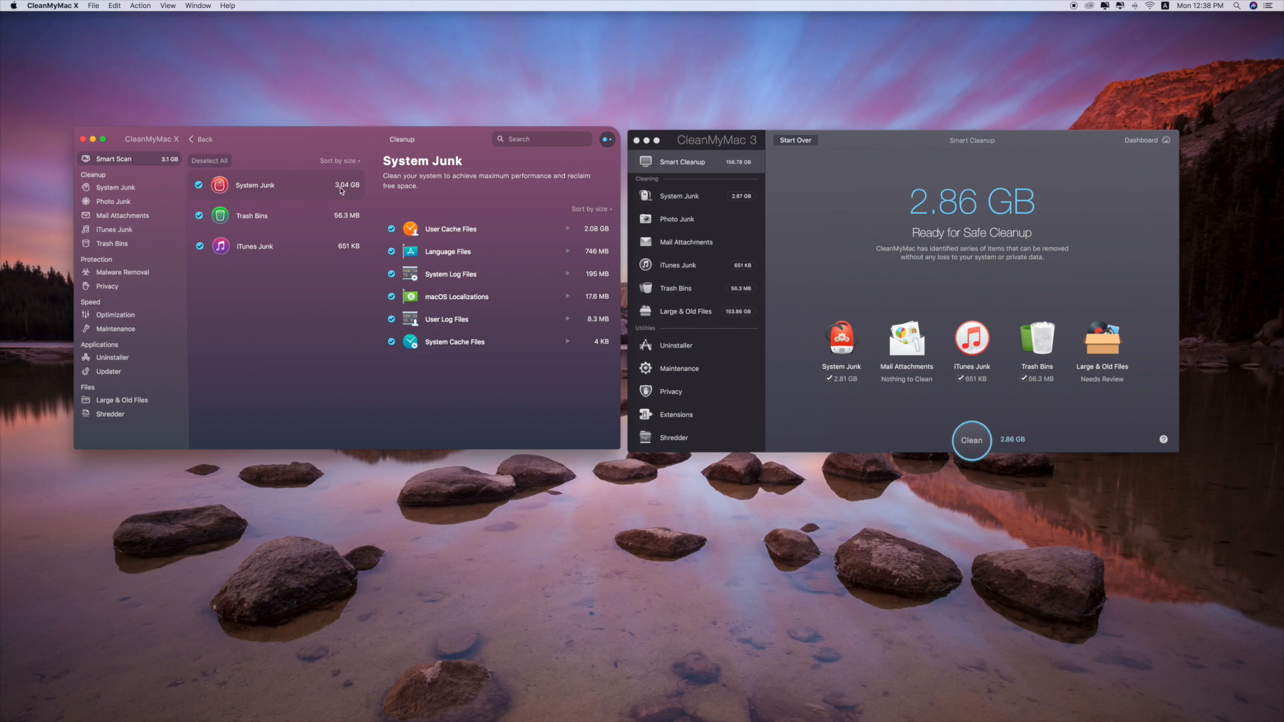
mouse_move(905, 380)
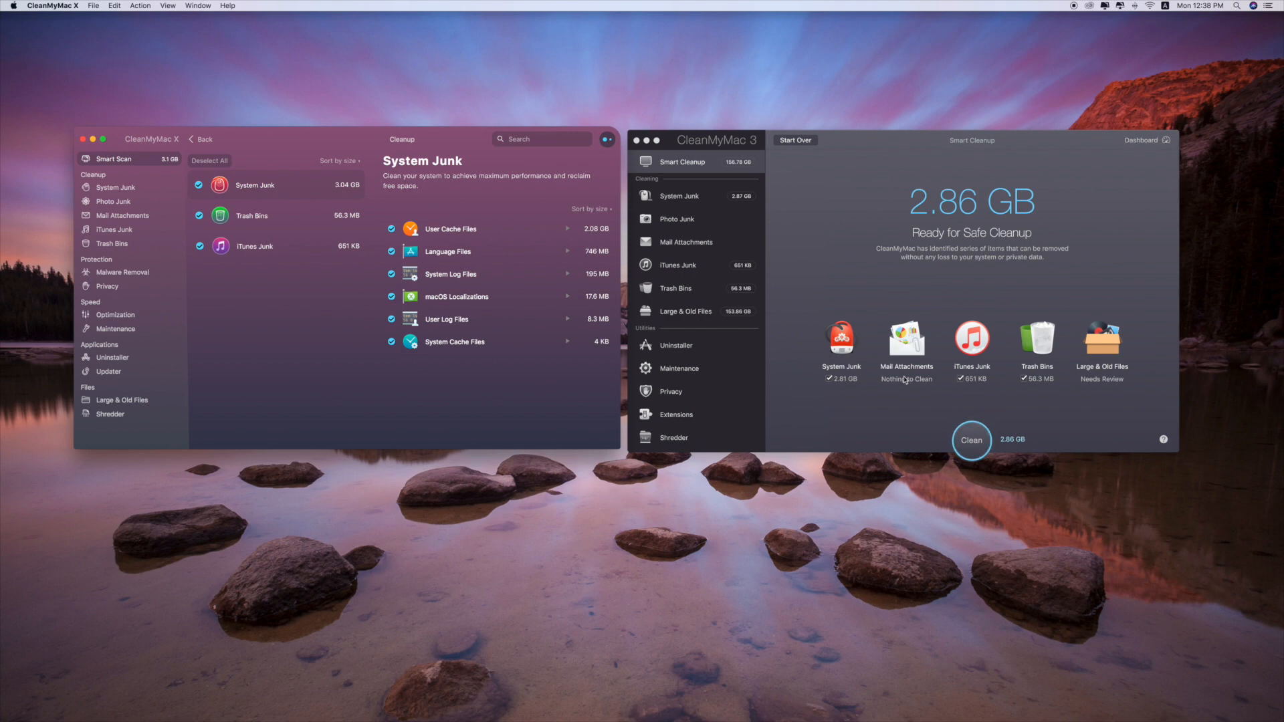
mouse_move(849, 387)
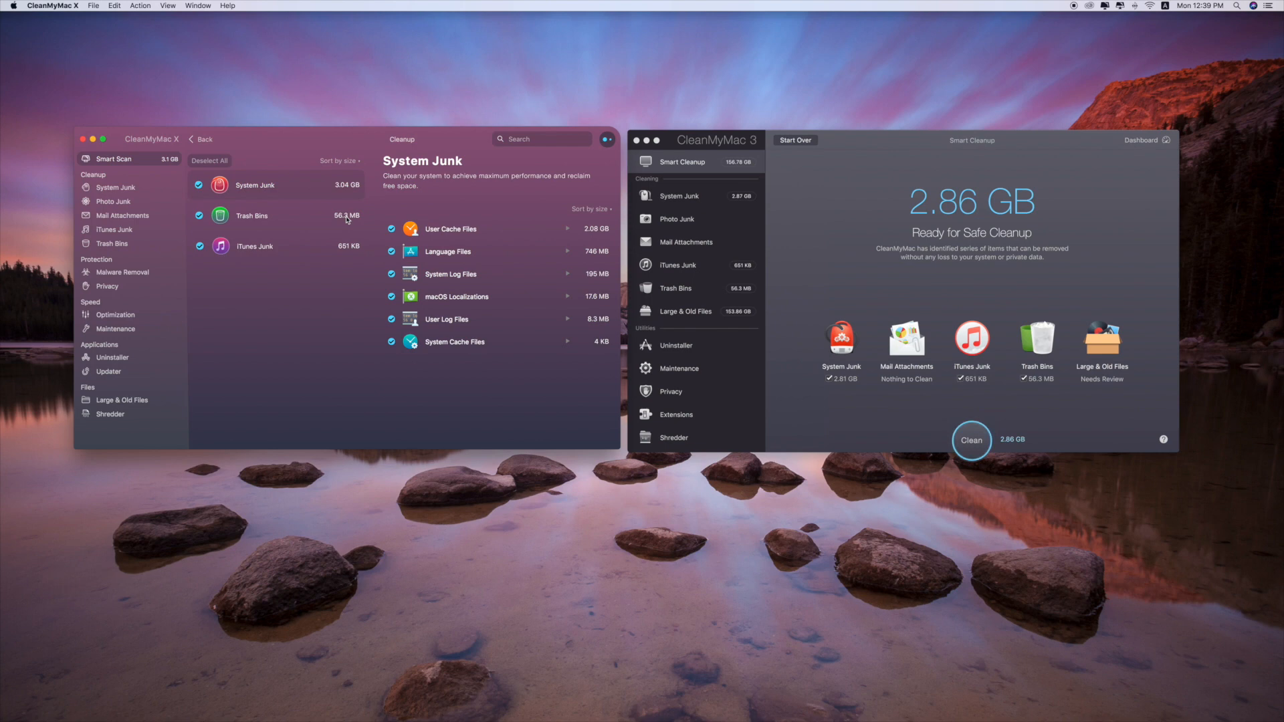
mouse_move(346, 256)
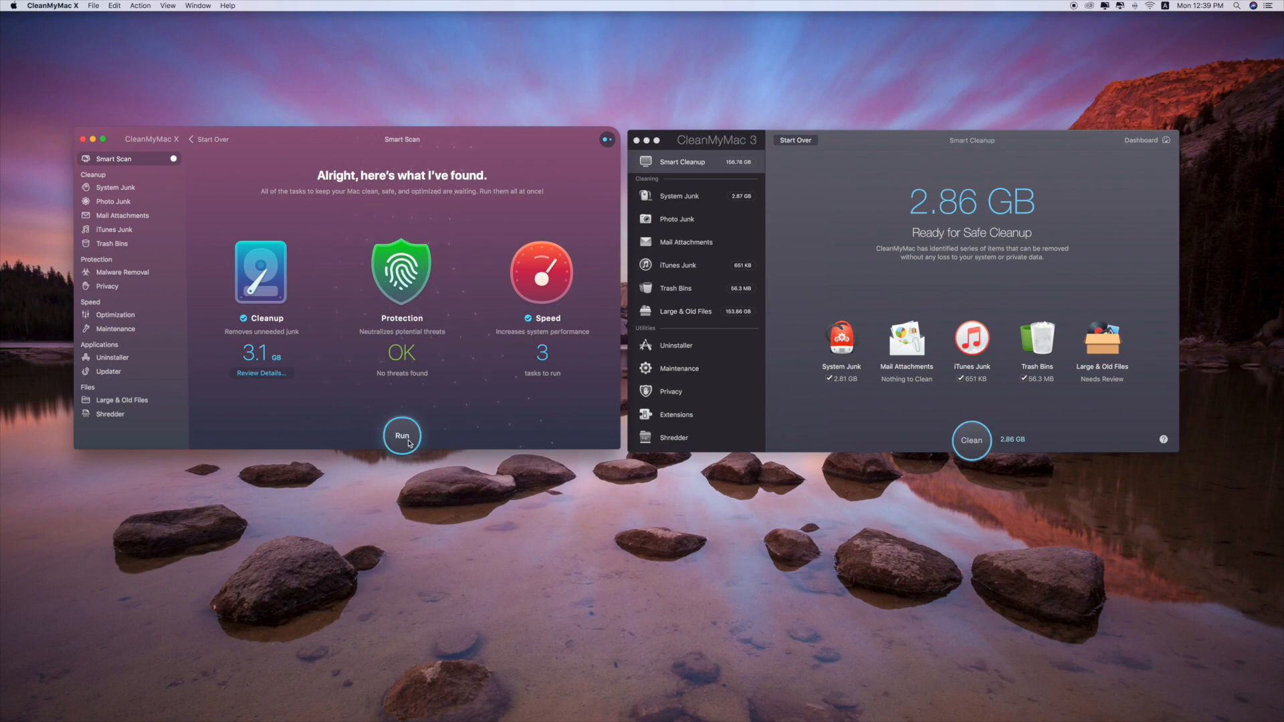
mouse_move(946, 443)
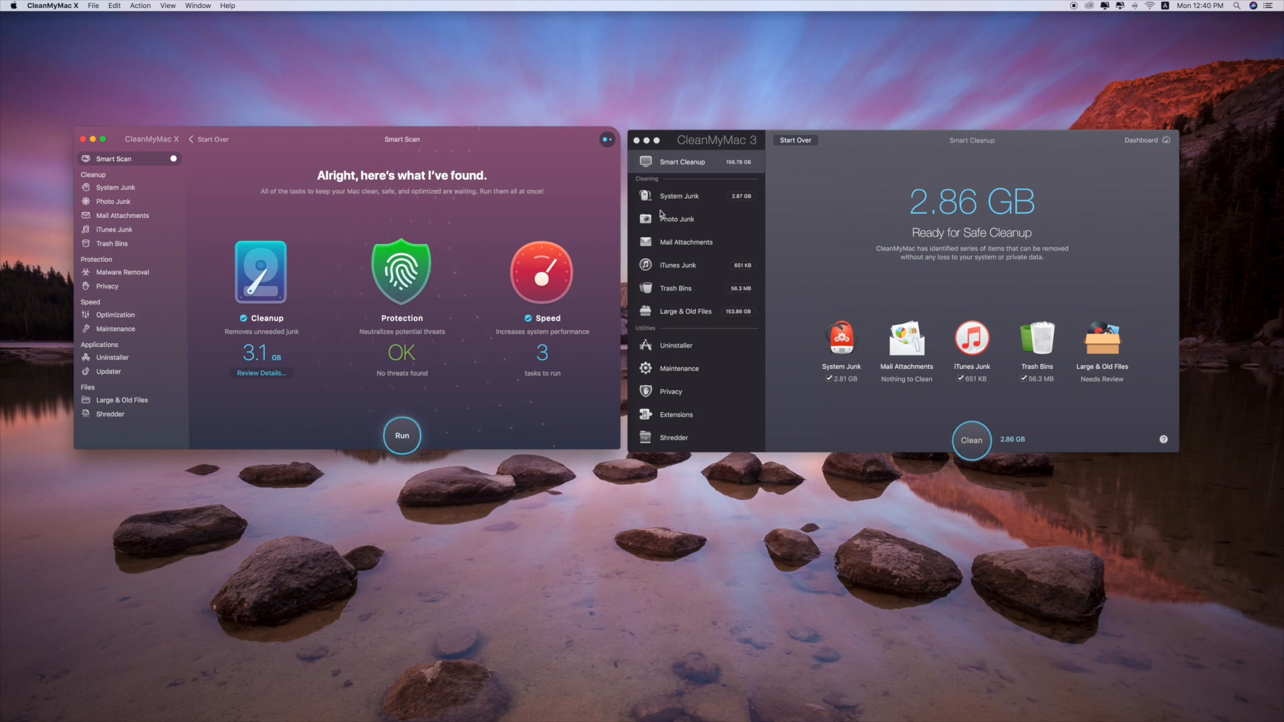
mouse_move(726, 227)
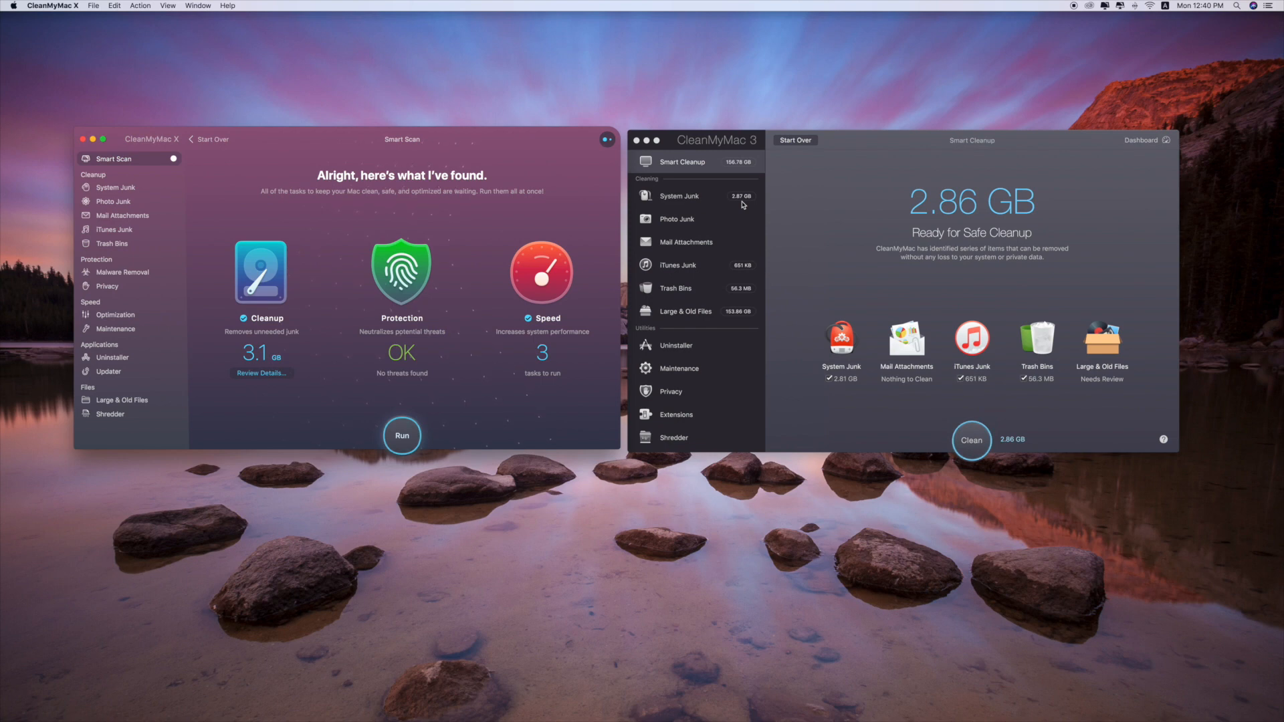
mouse_move(740, 200)
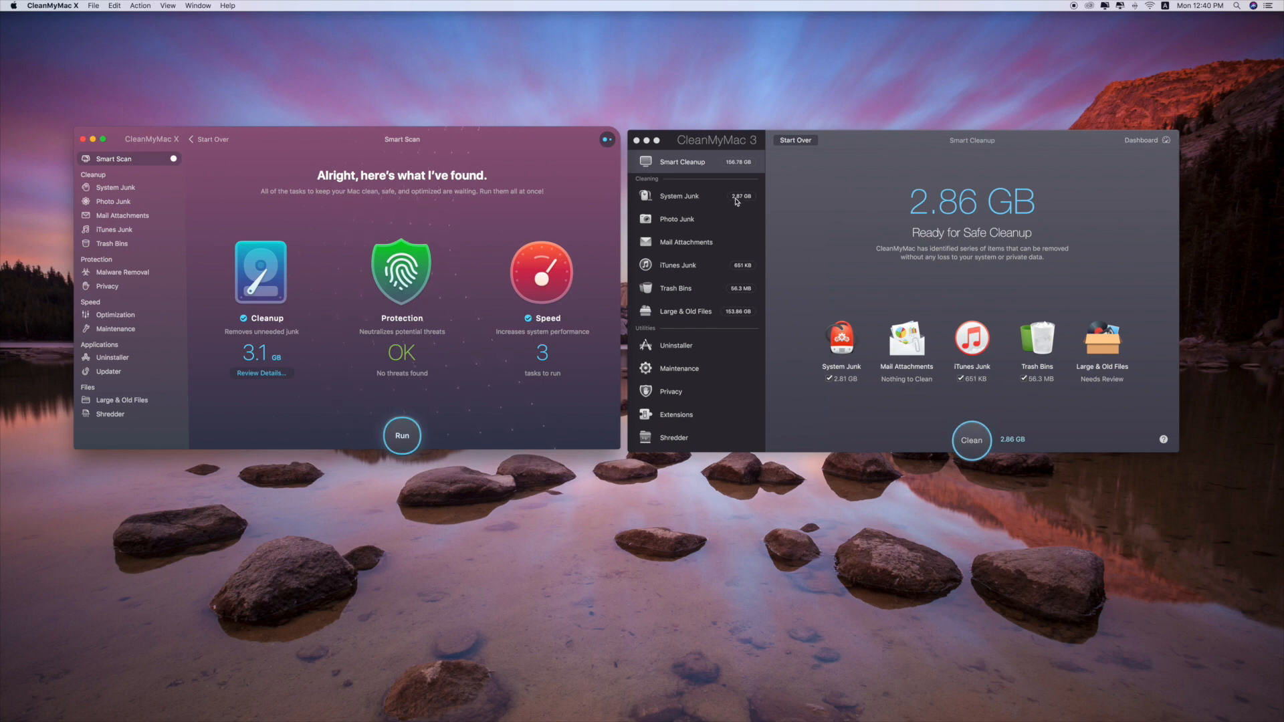
mouse_move(690, 202)
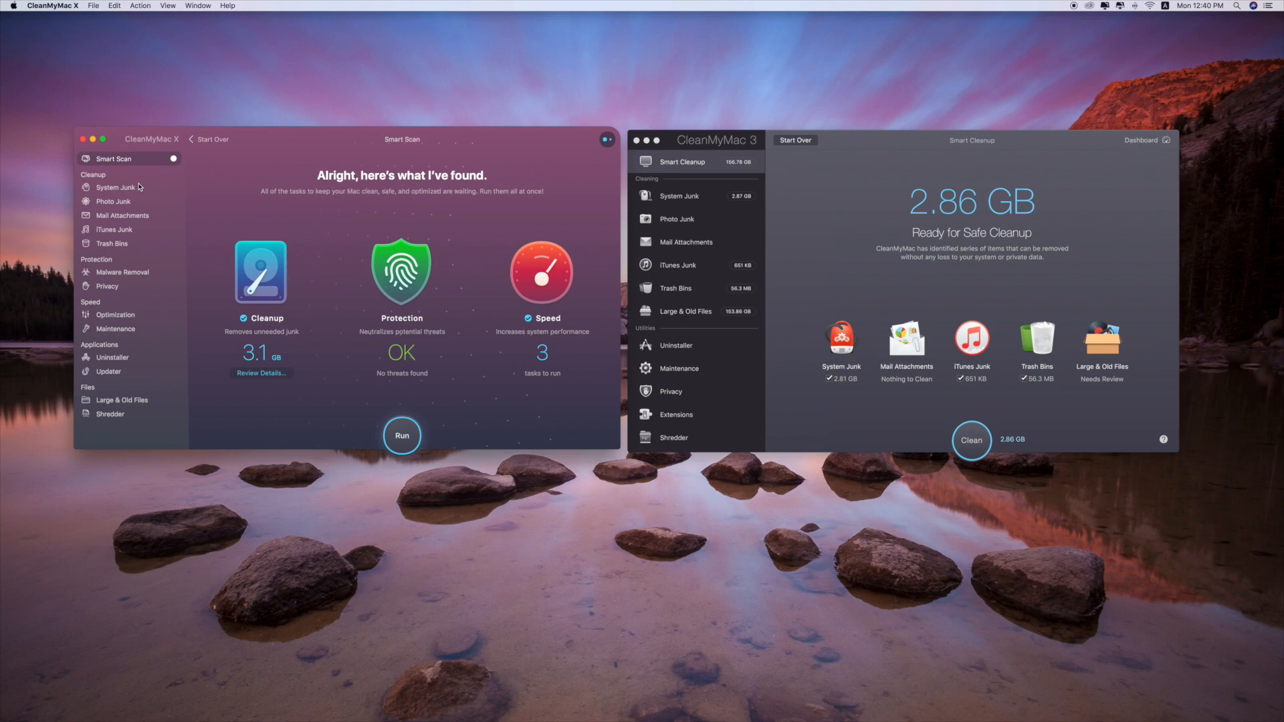
mouse_move(124, 234)
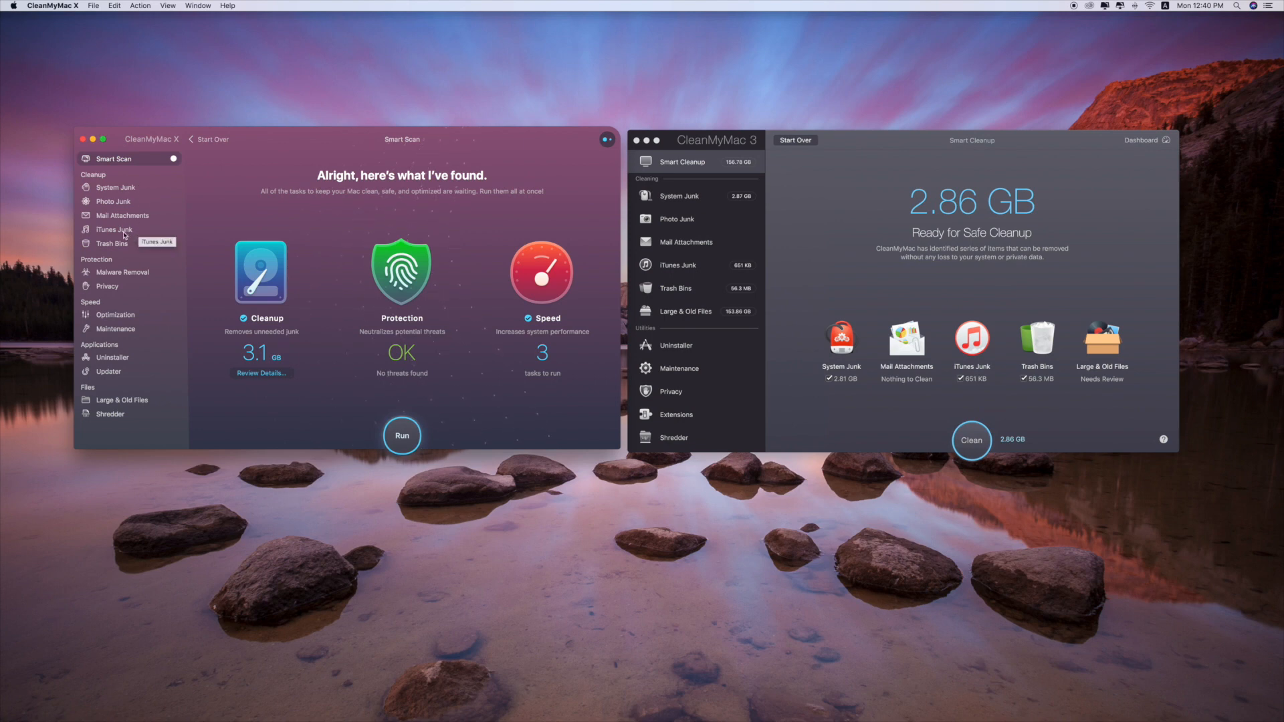
Compare iTunes Junk (651 KB) and Trash Bins (56.3 MB) views in both apps.
click(113, 229)
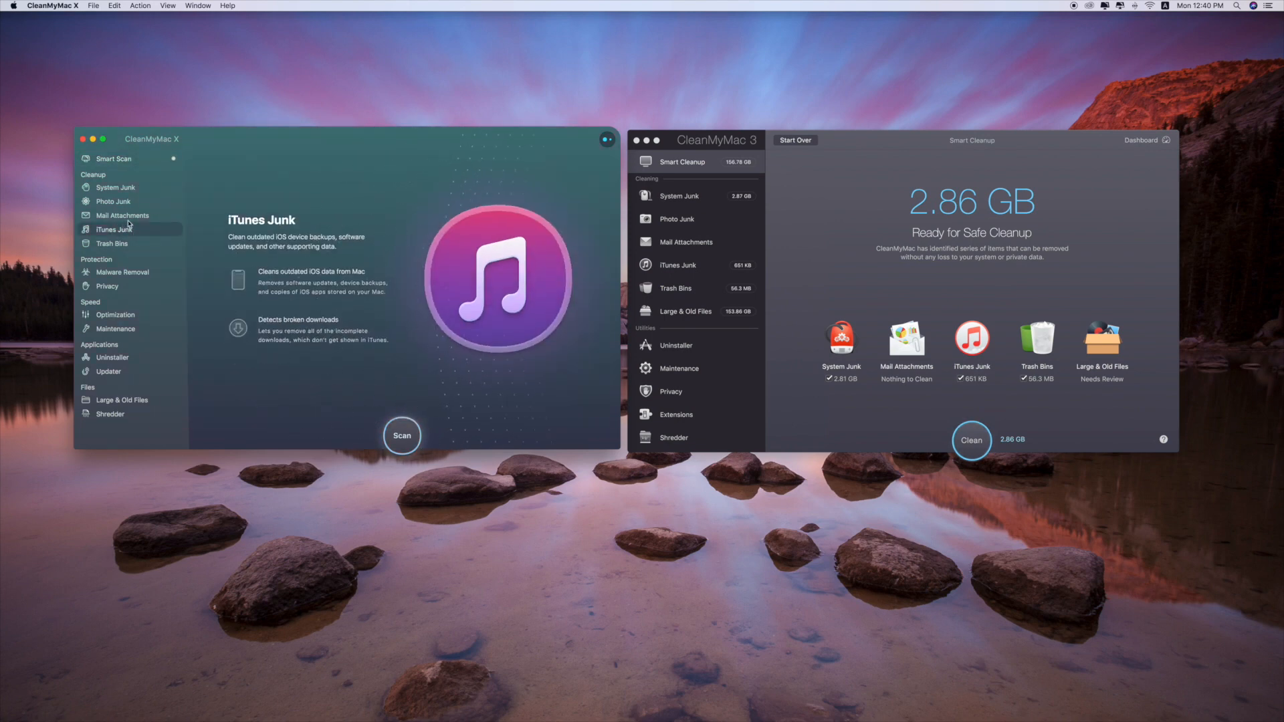
mouse_move(752, 297)
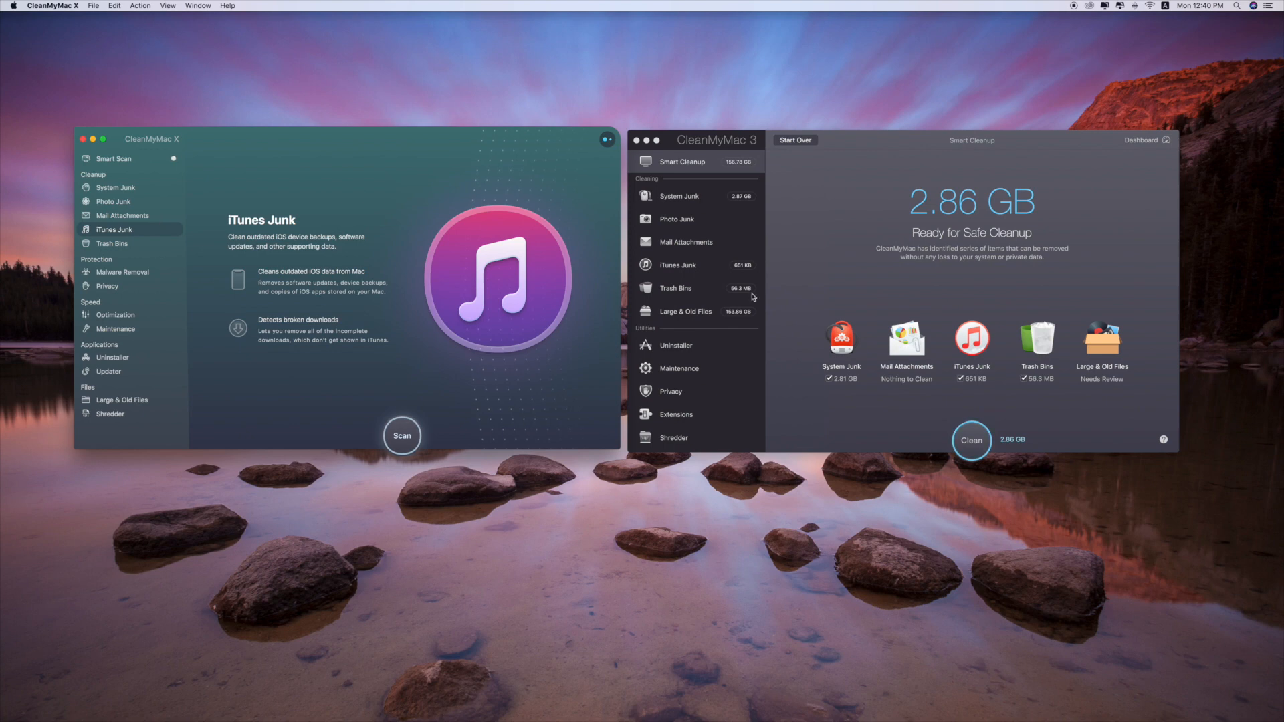
click(677, 265)
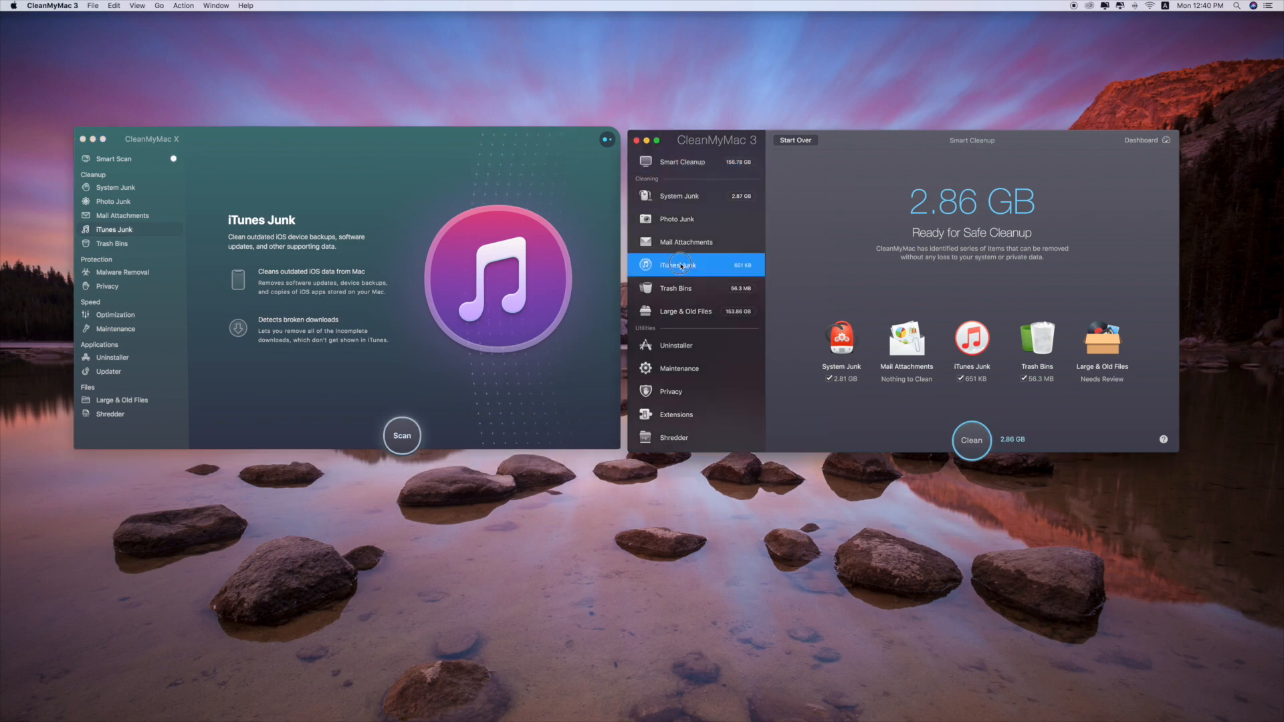
click(680, 264)
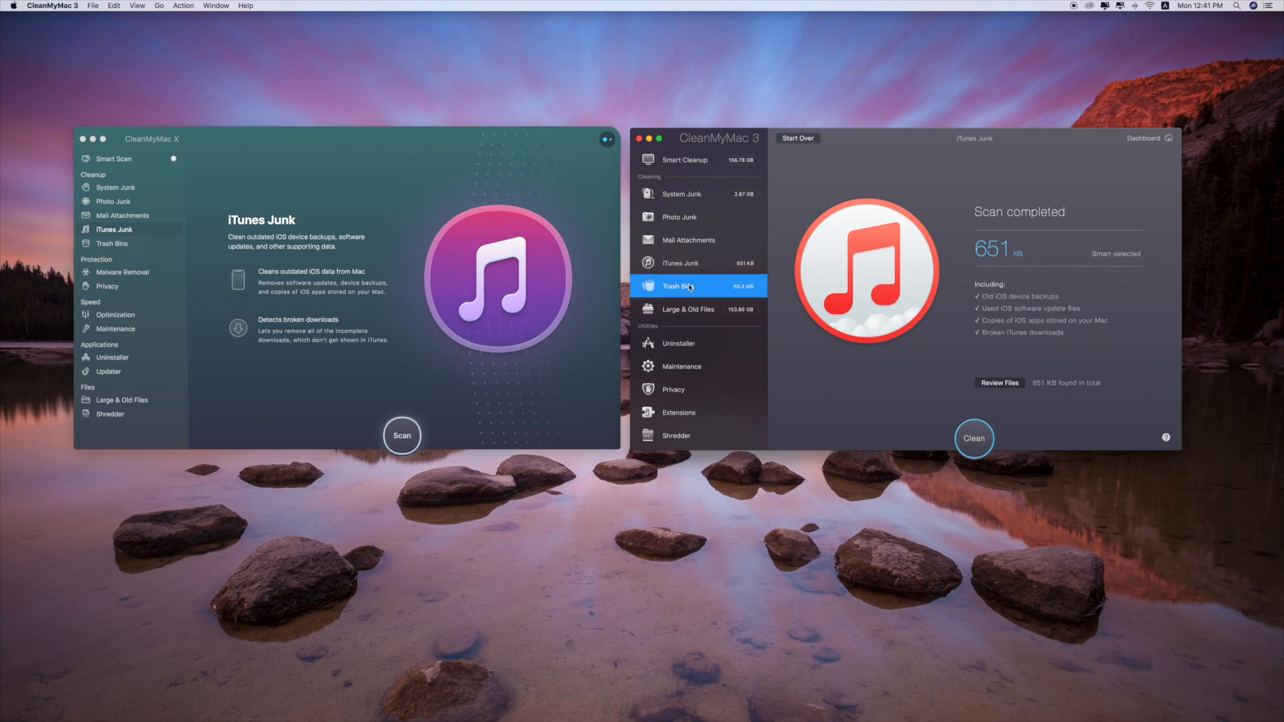
click(679, 285)
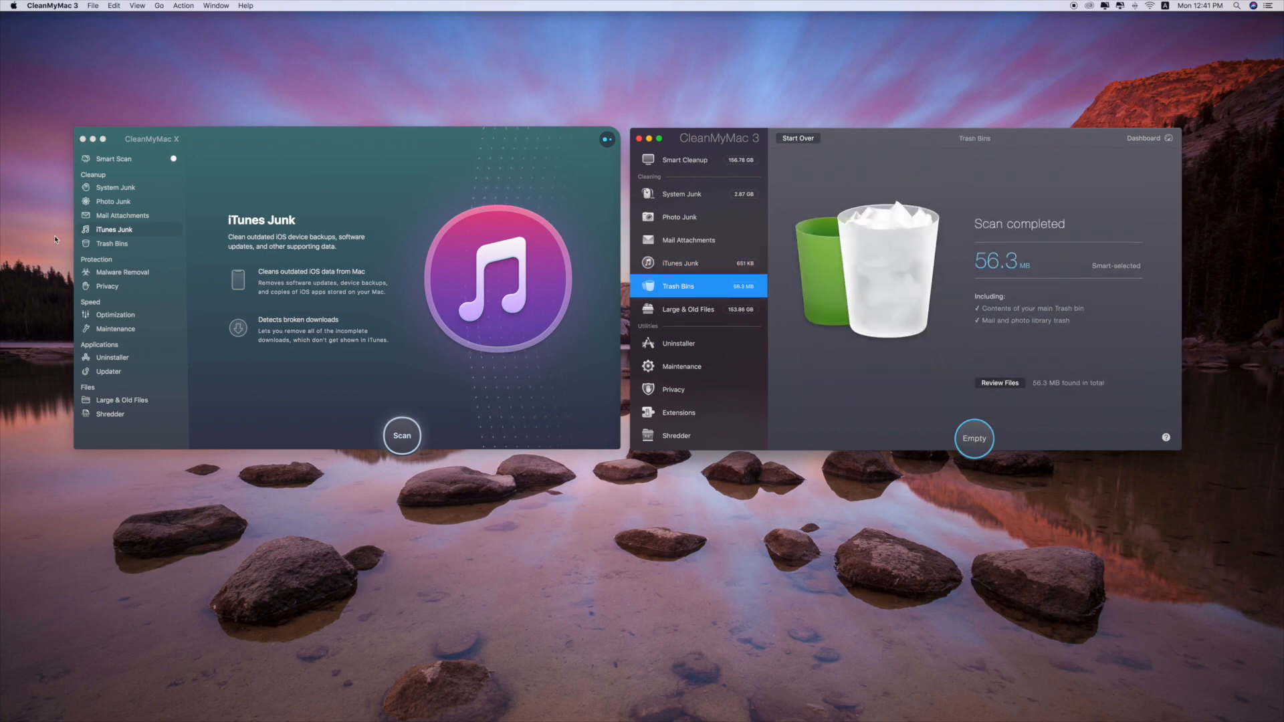
click(111, 244)
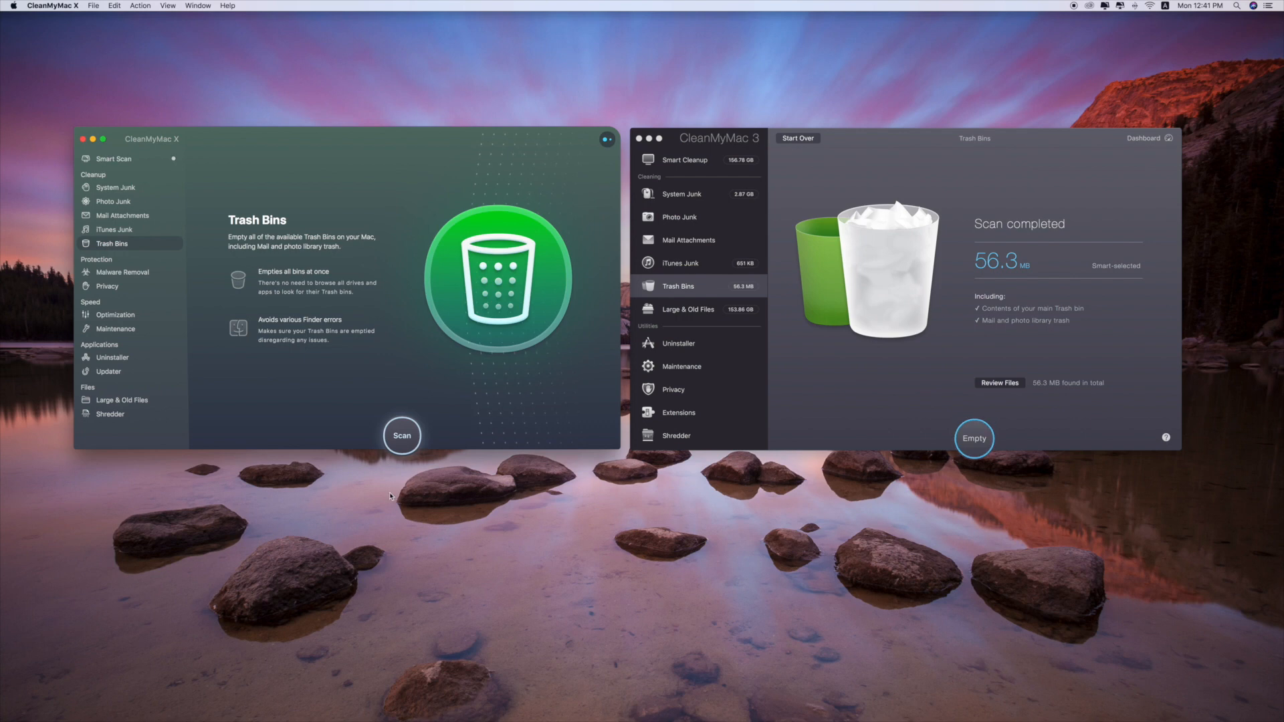
mouse_move(1040, 301)
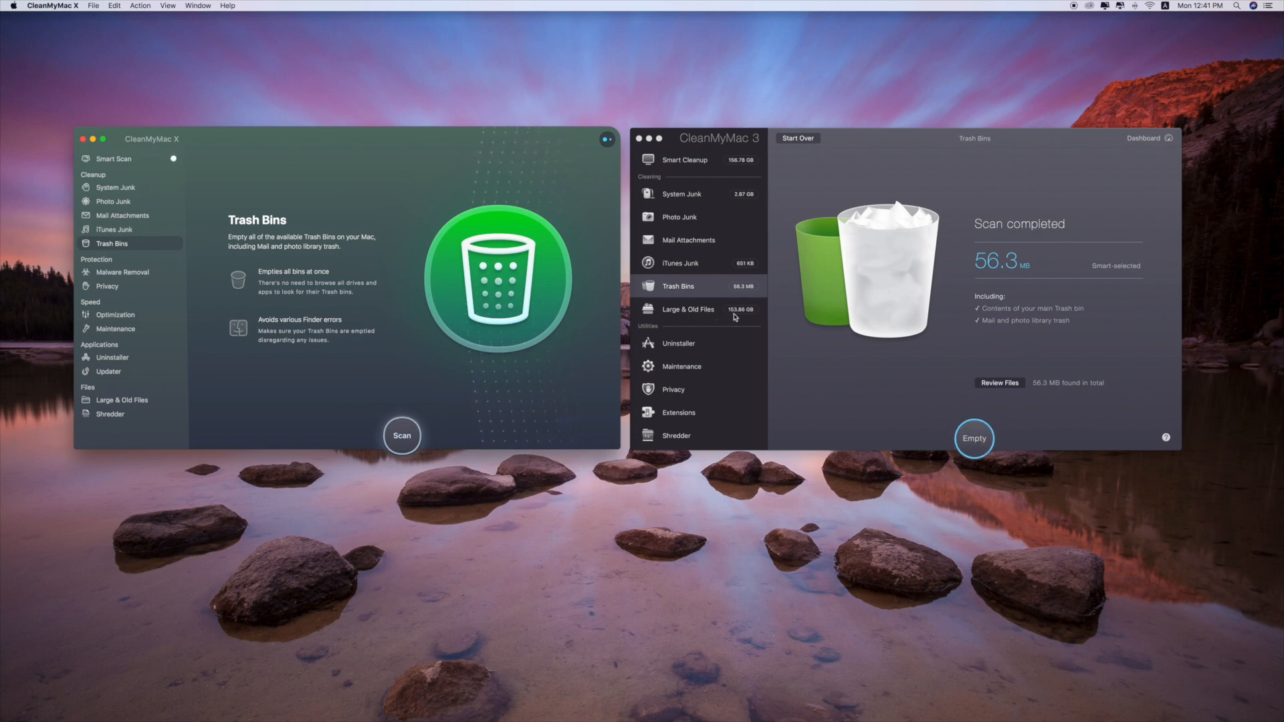
mouse_move(737, 318)
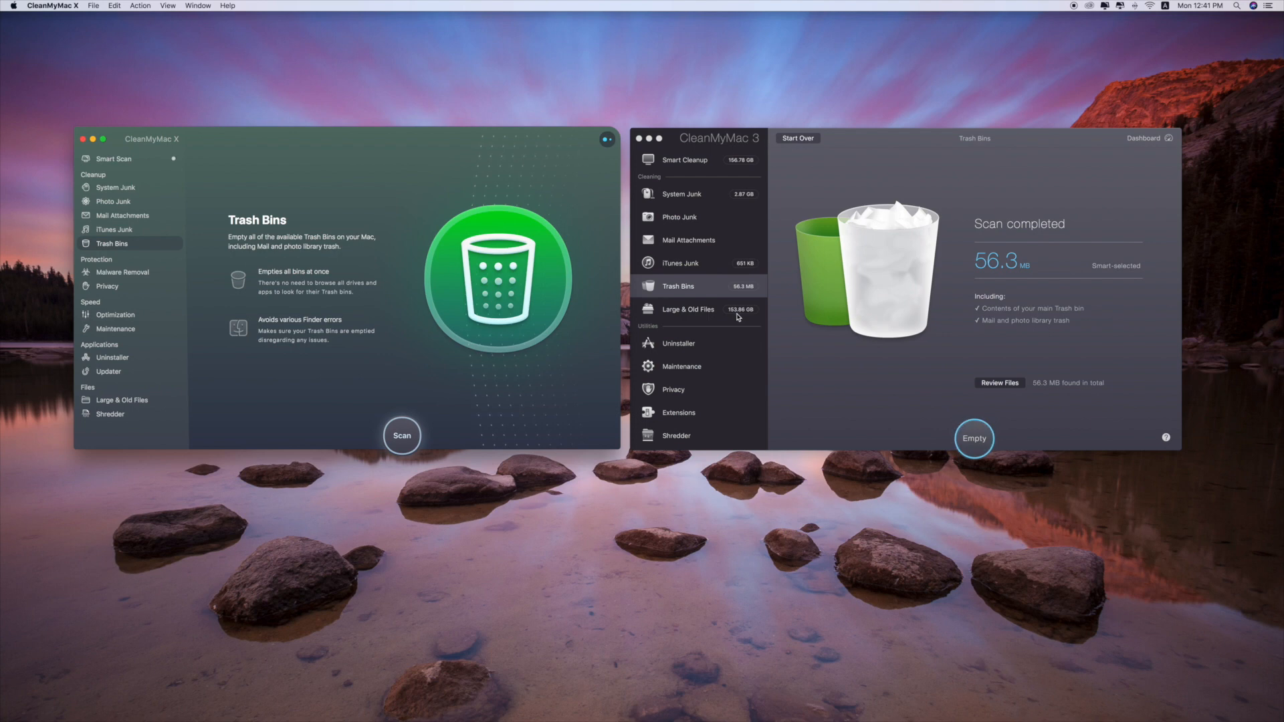
View Large & Old Files in CleanMyMac 3 (153.86 GB), then in CleanMyMac X.
click(695, 309)
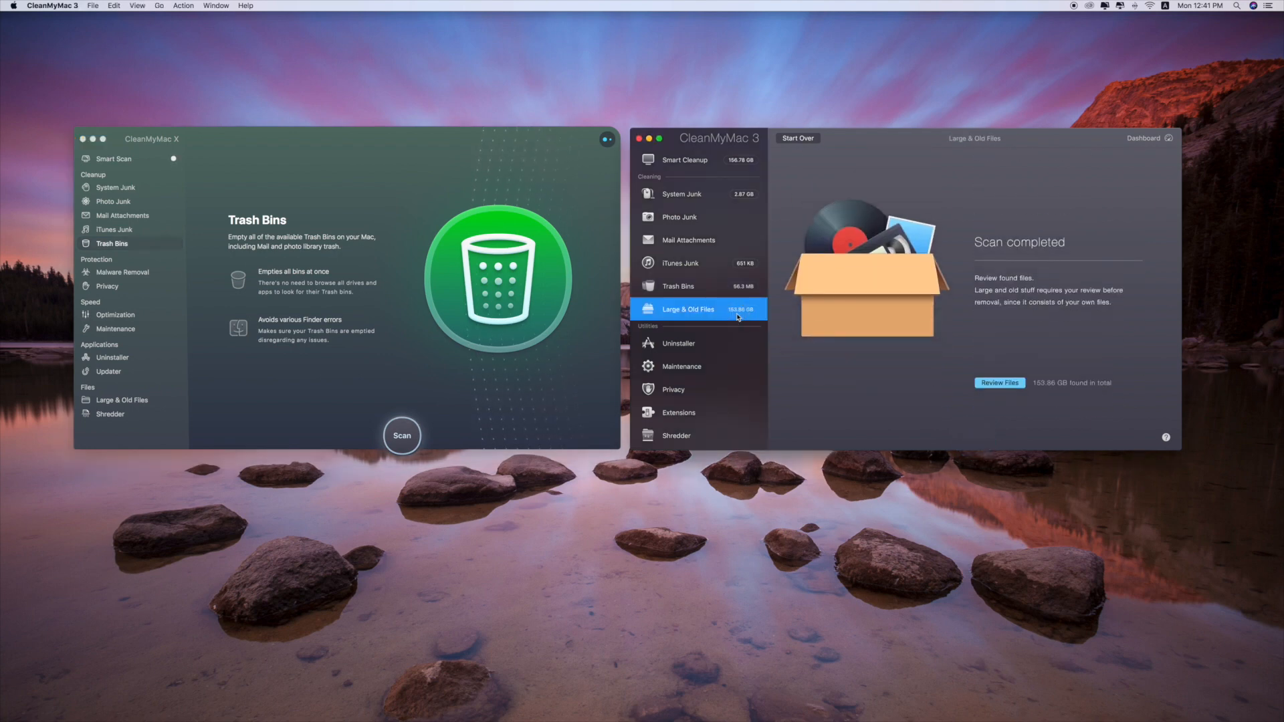
mouse_move(736, 317)
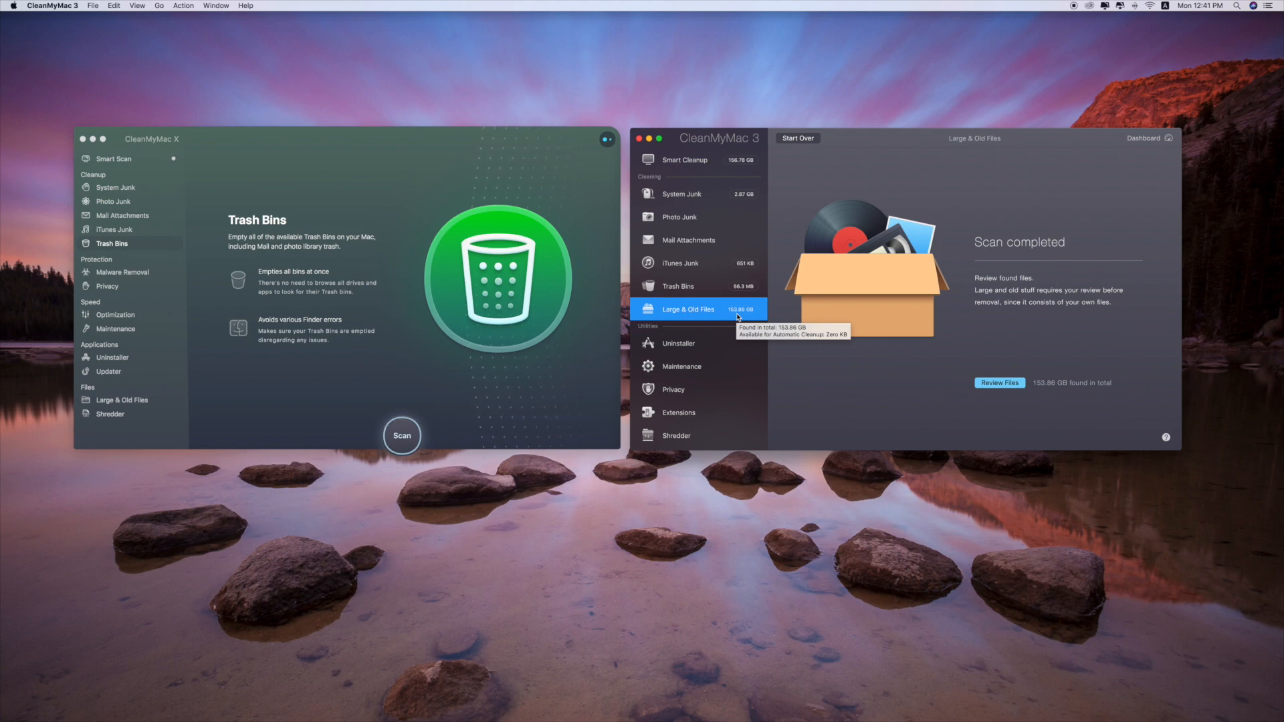
mouse_move(123, 305)
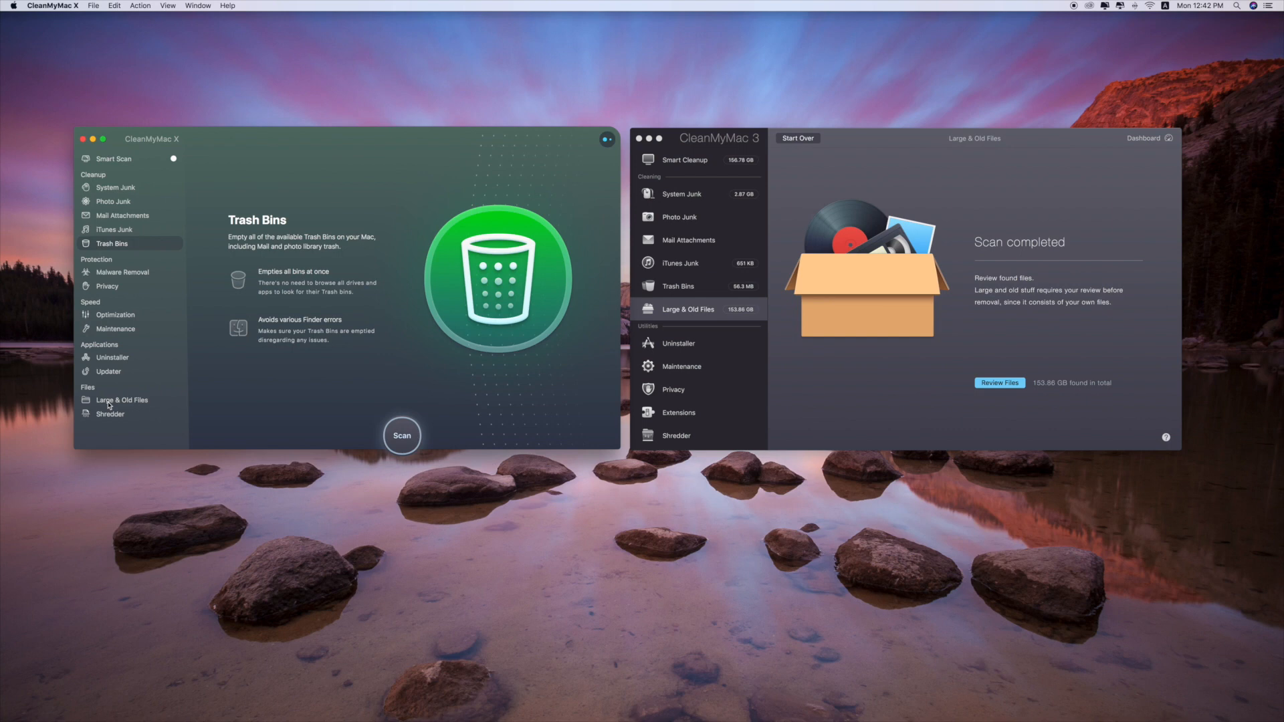
click(122, 400)
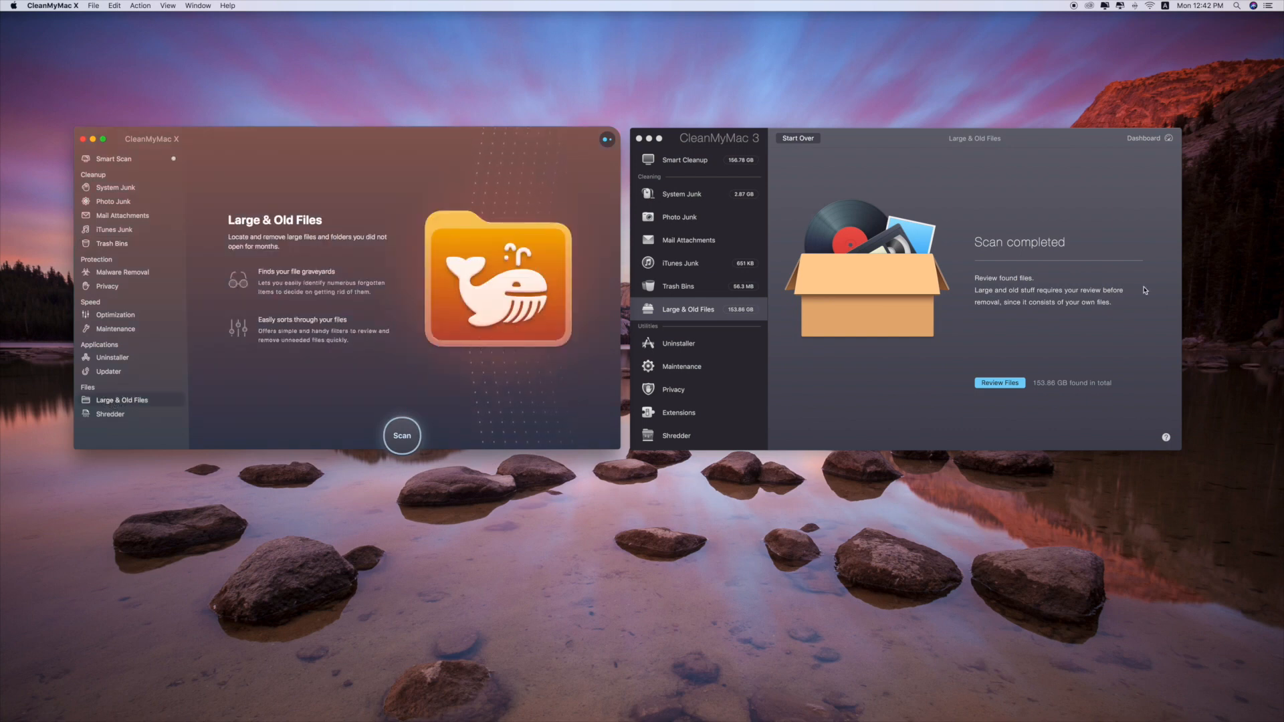
mouse_move(1039, 391)
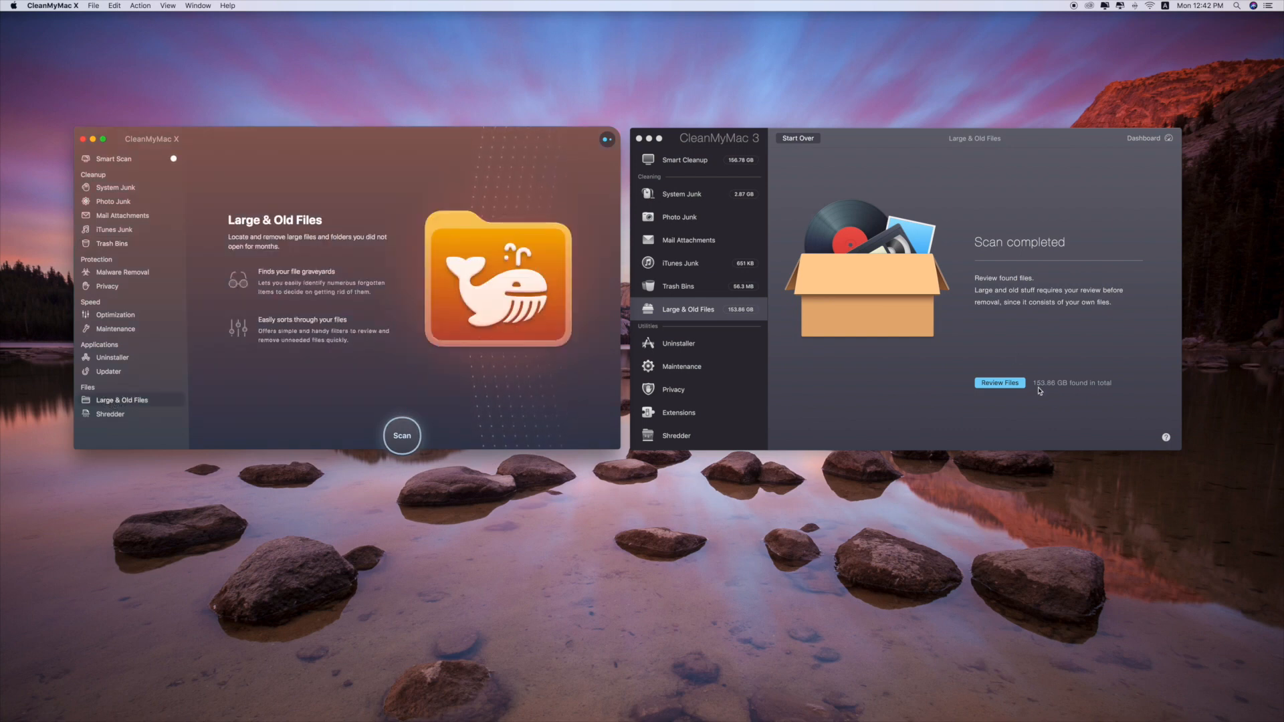
mouse_move(1052, 392)
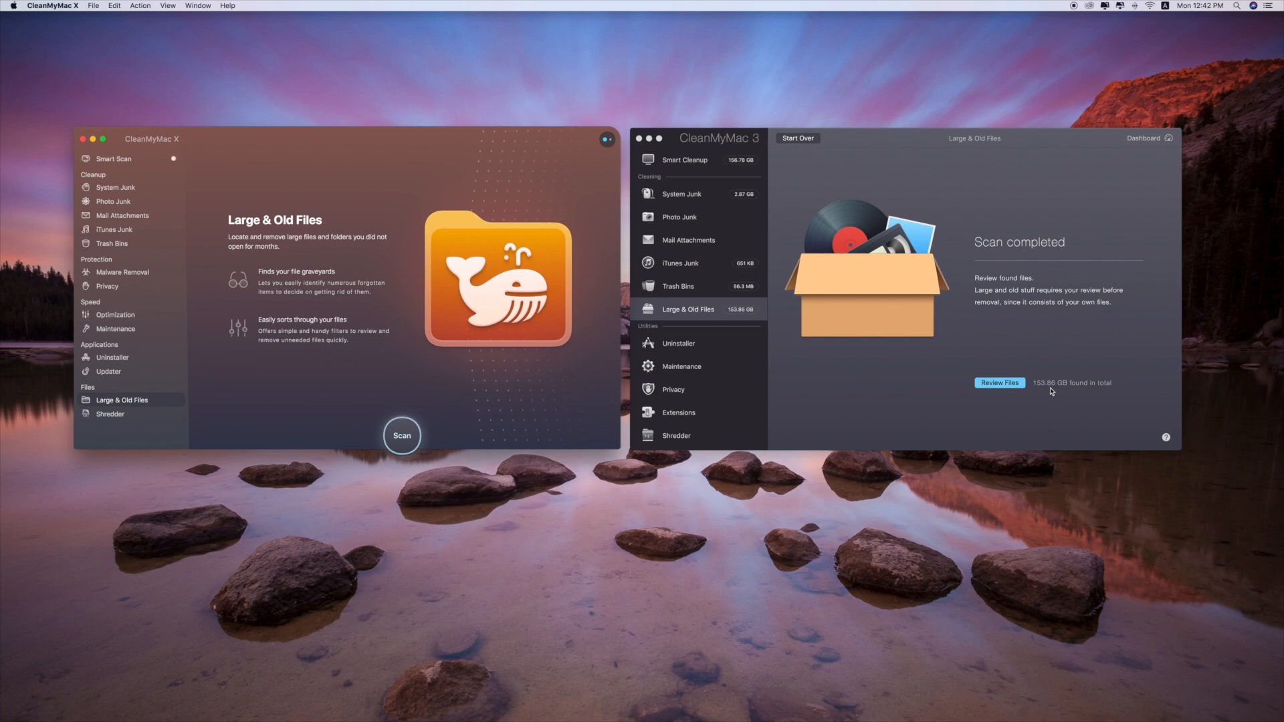
mouse_move(376, 421)
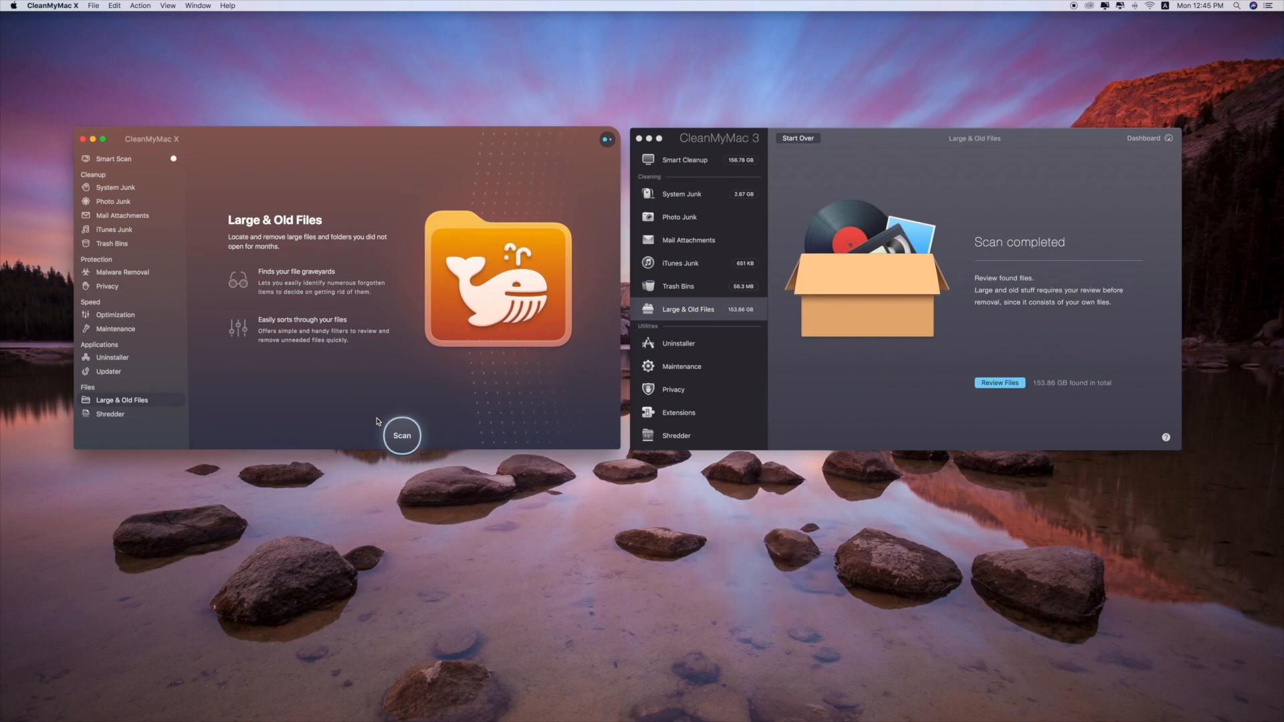
click(693, 262)
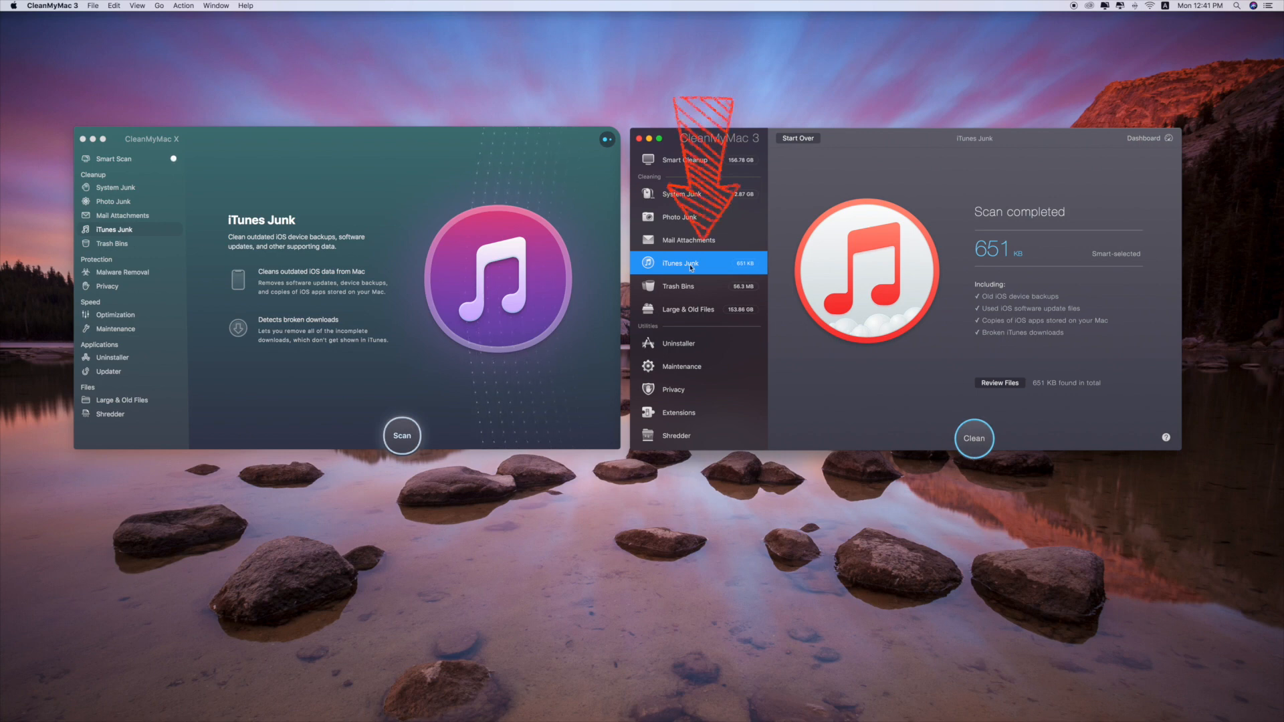
click(690, 286)
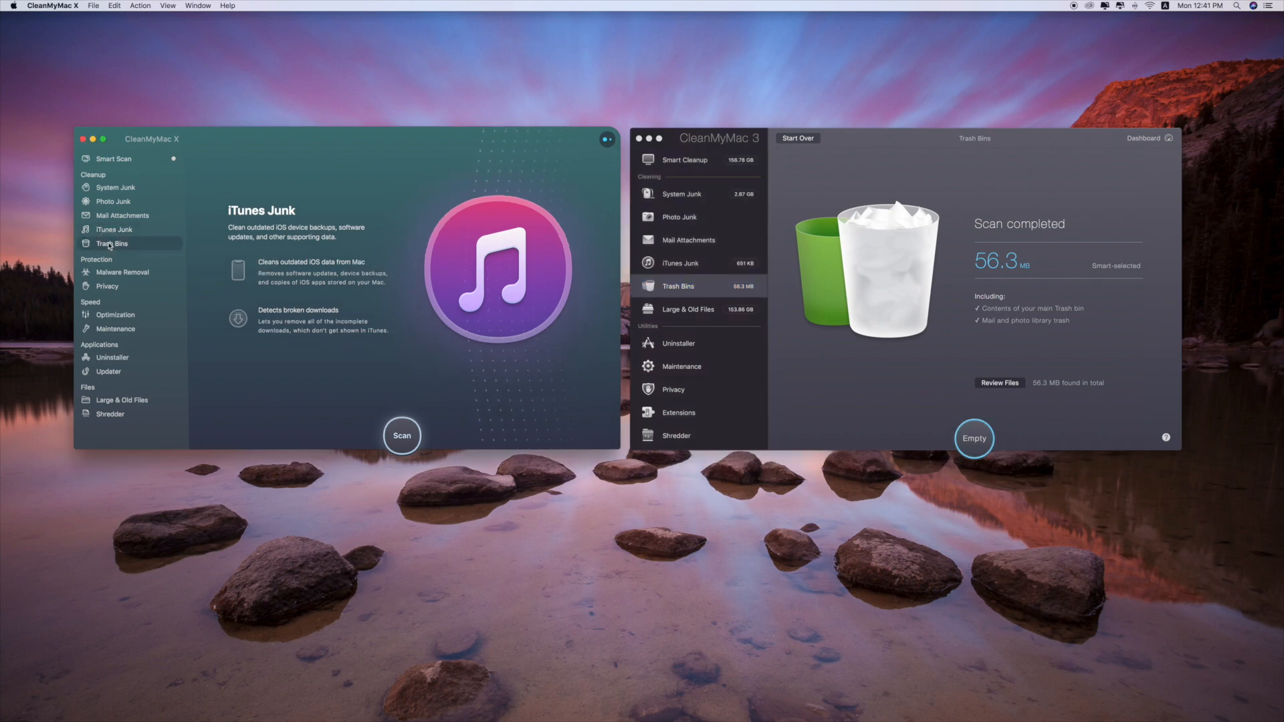
click(111, 243)
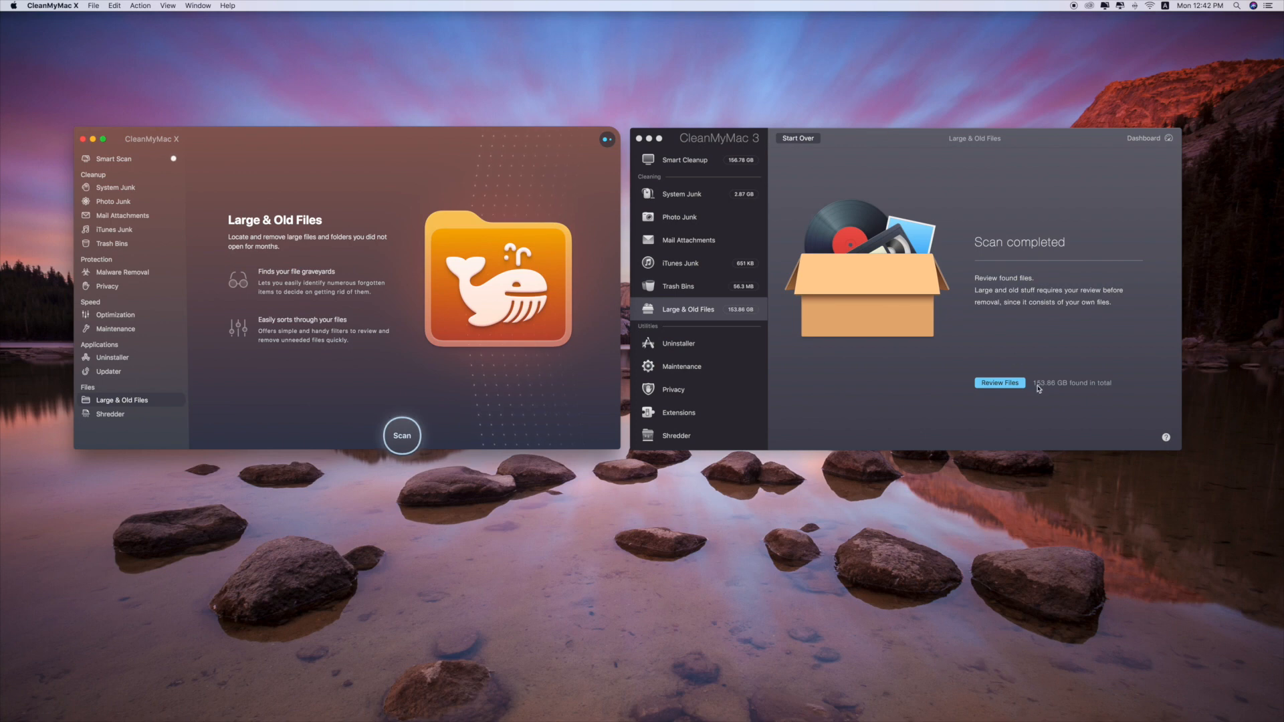
mouse_move(1051, 392)
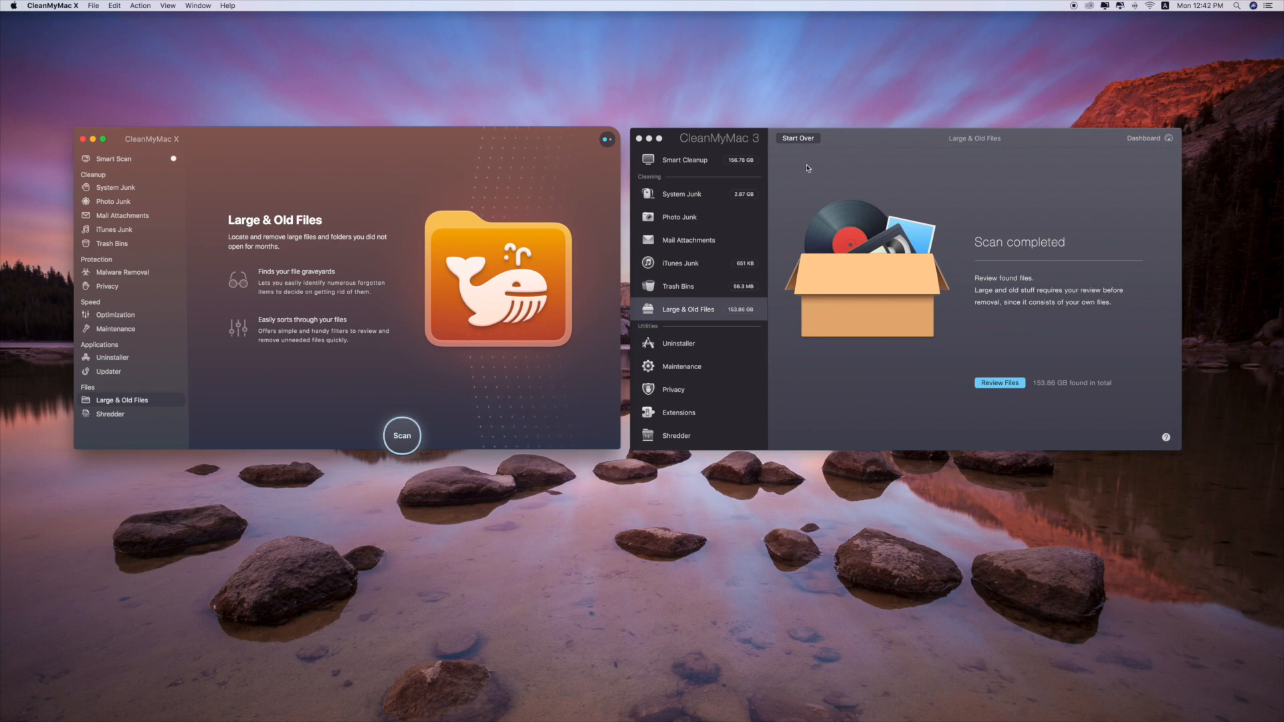
mouse_move(734, 170)
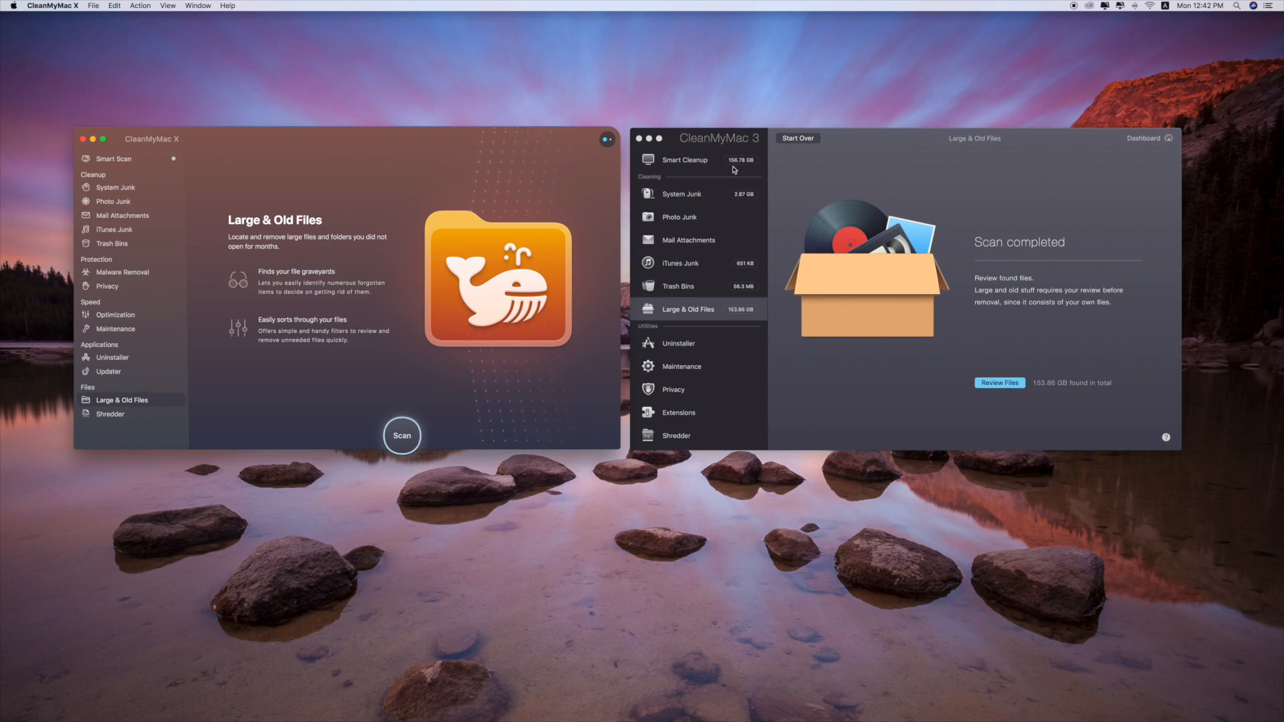